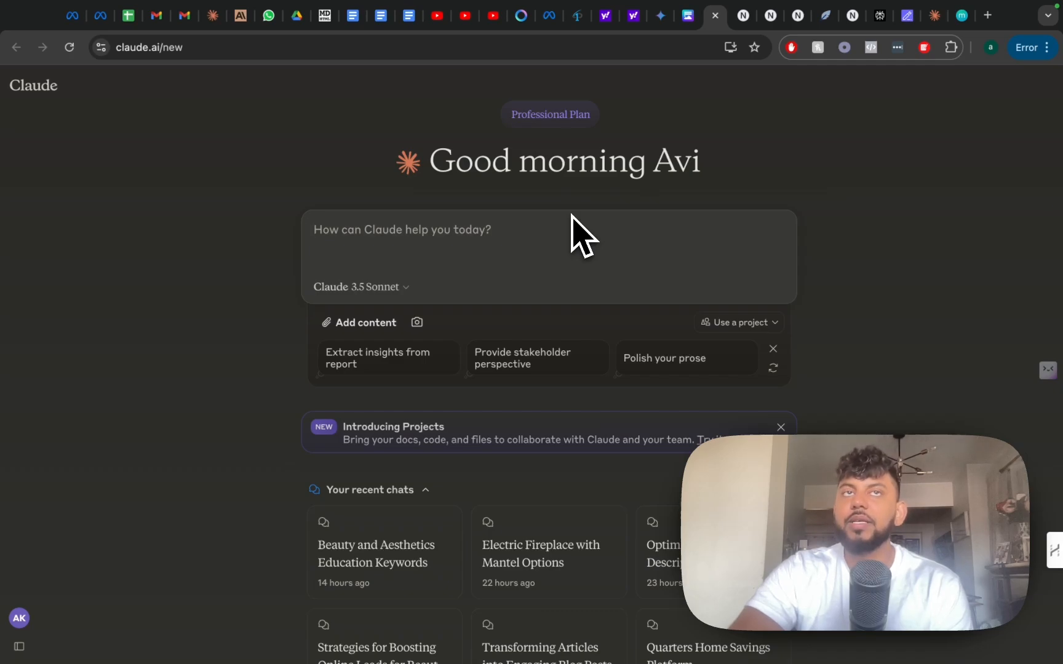
Step: Go to chatgpt.com and reach the 'Welcome back' email sign-in page
{"action": "left_click", "coordinate": [356, 287]}
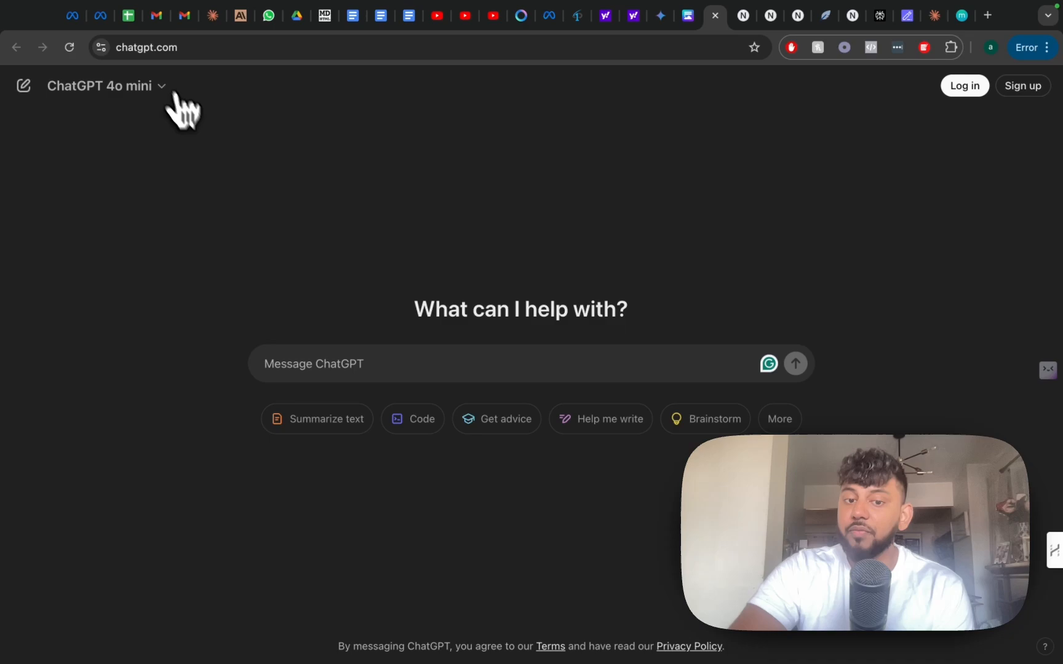
{"action": "left_click", "coordinate": [103, 86]}
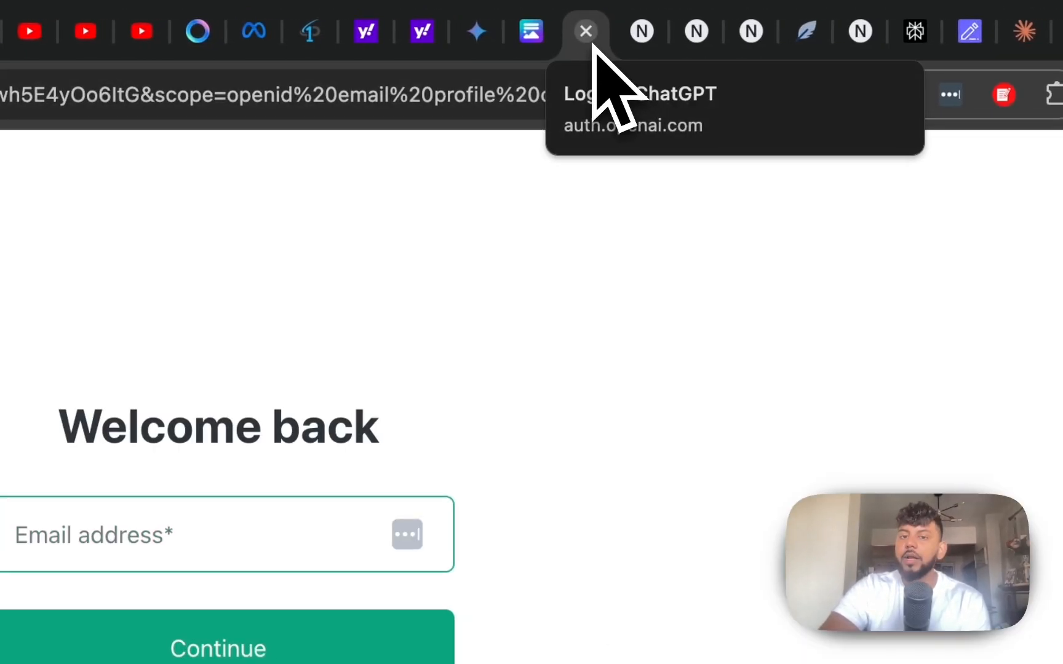
{"action": "left_click", "coordinate": [587, 30]}
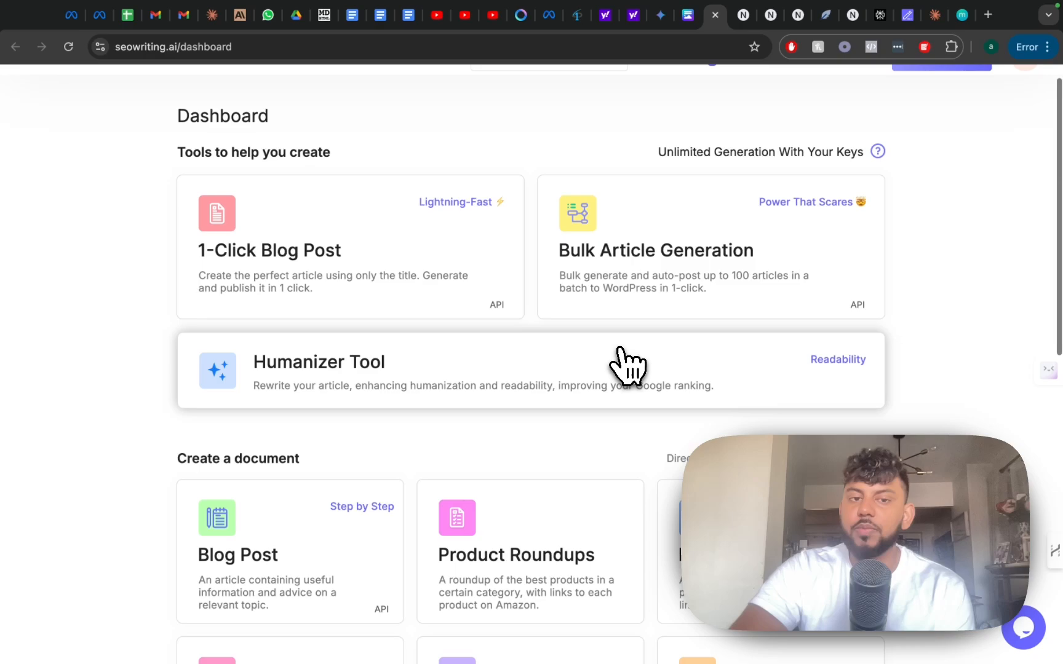
{"action": "mouse_move", "coordinate": [610, 362]}
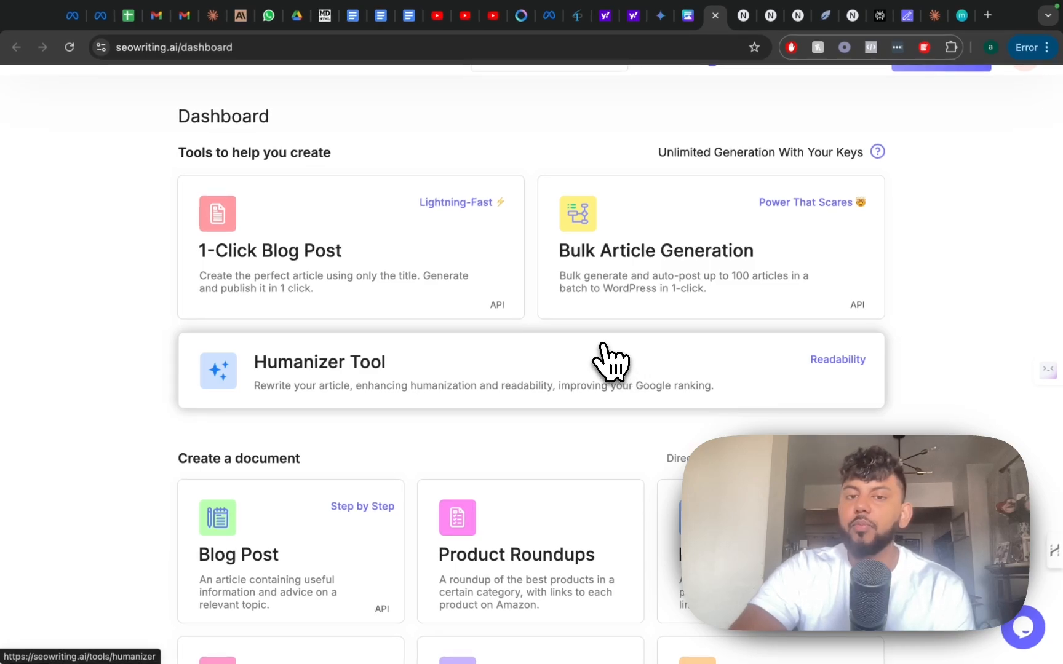
{"action": "mouse_move", "coordinate": [525, 352]}
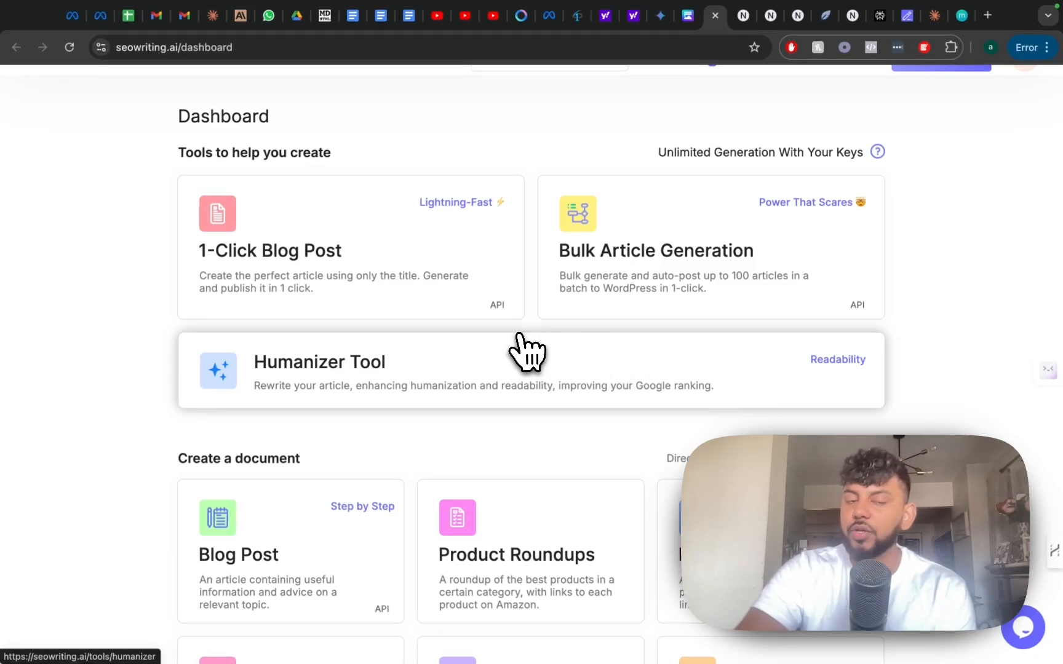
Step: Scroll through the blank 1-Click Blog Post form: keyword, title, media, SEO and structure settings
{"action": "scroll", "scroll_direction": "down", "scroll_amount": 3}
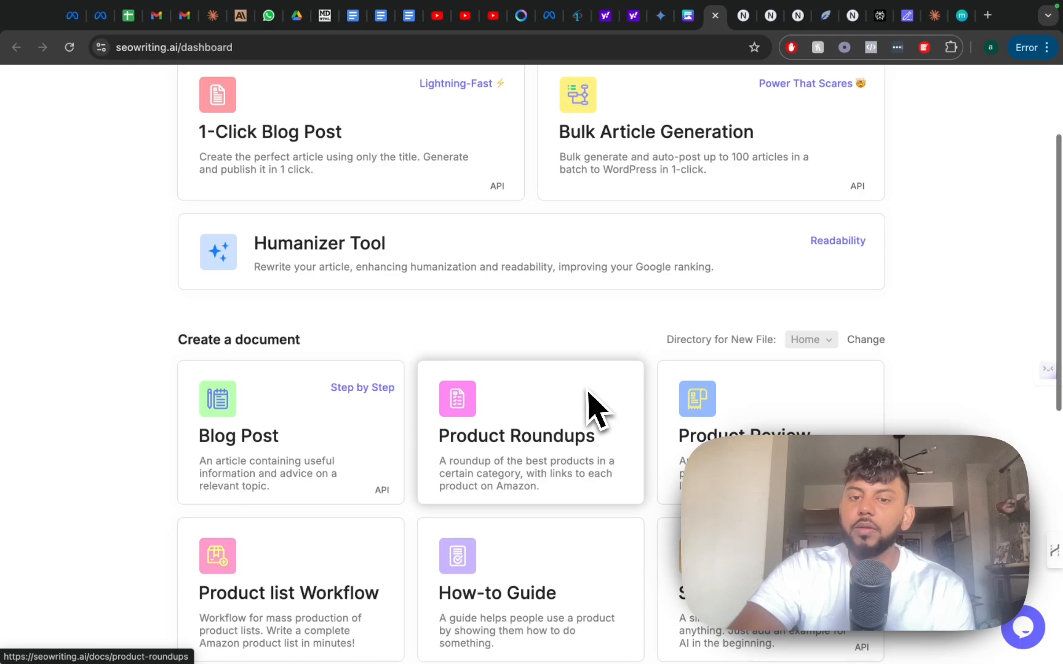
{"action": "scroll", "scroll_direction": "down", "scroll_amount": 3}
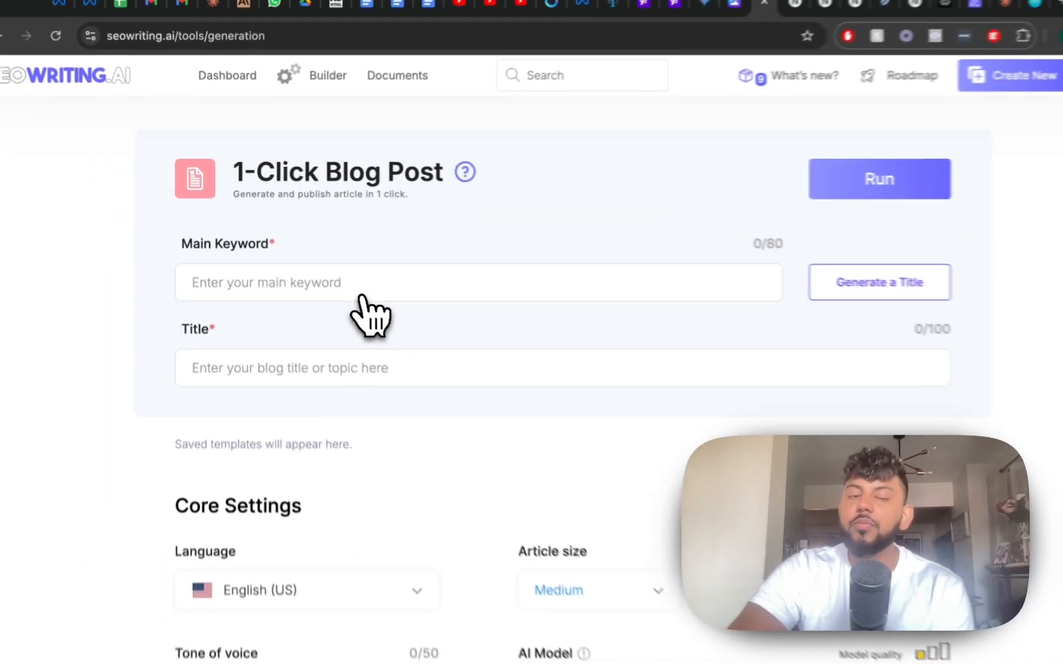
{"action": "scroll", "scroll_direction": "down", "scroll_amount": 3}
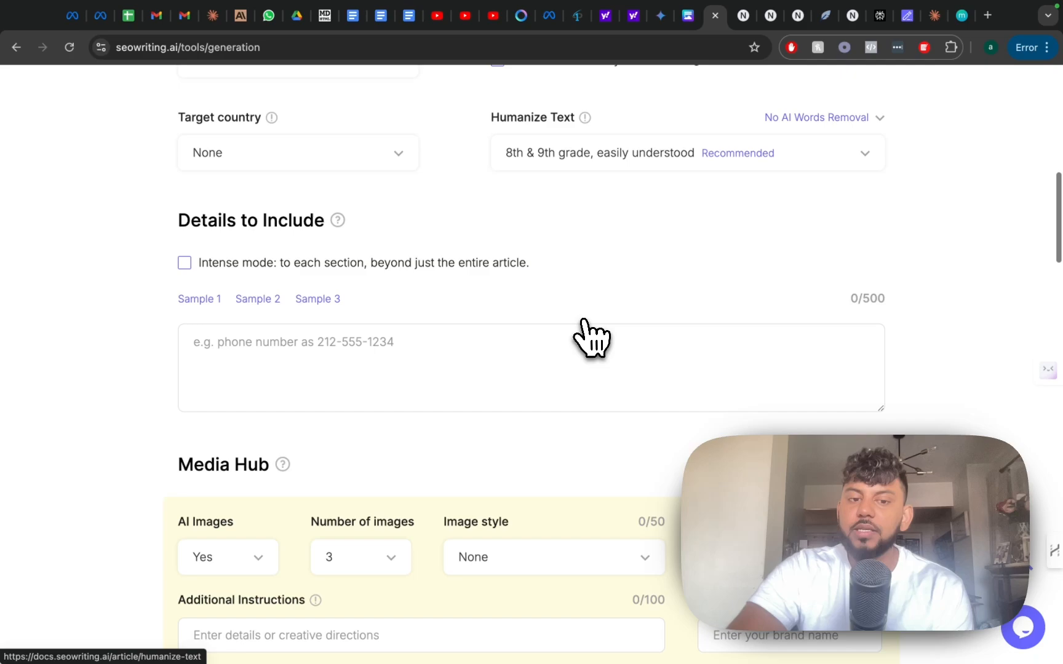
{"action": "scroll", "scroll_direction": "down", "scroll_amount": 3}
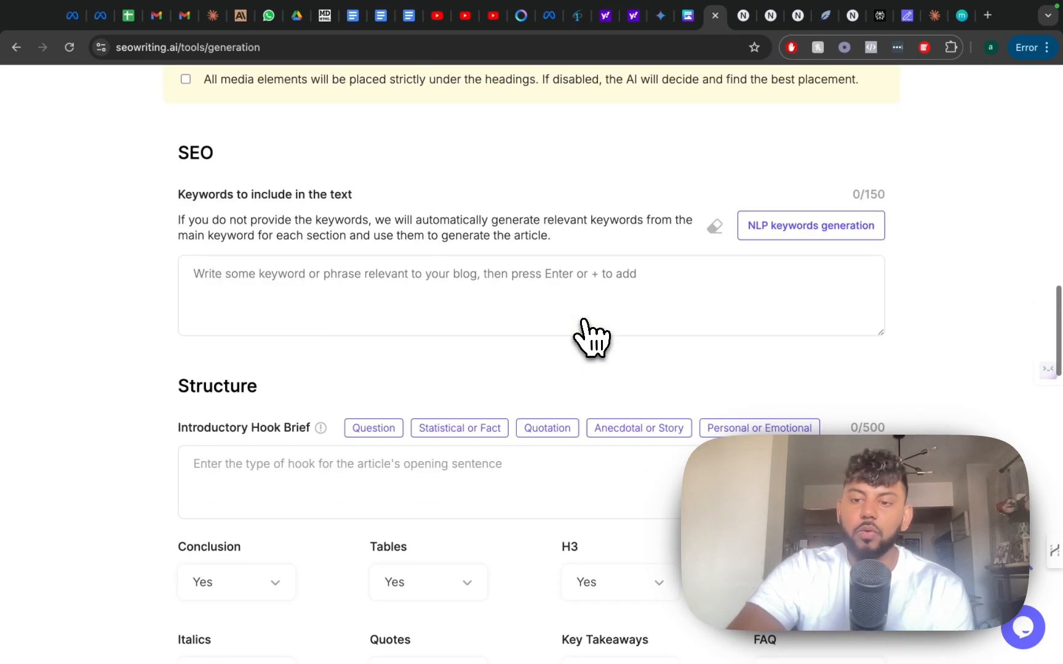
{"action": "scroll", "scroll_direction": "down", "scroll_amount": 3}
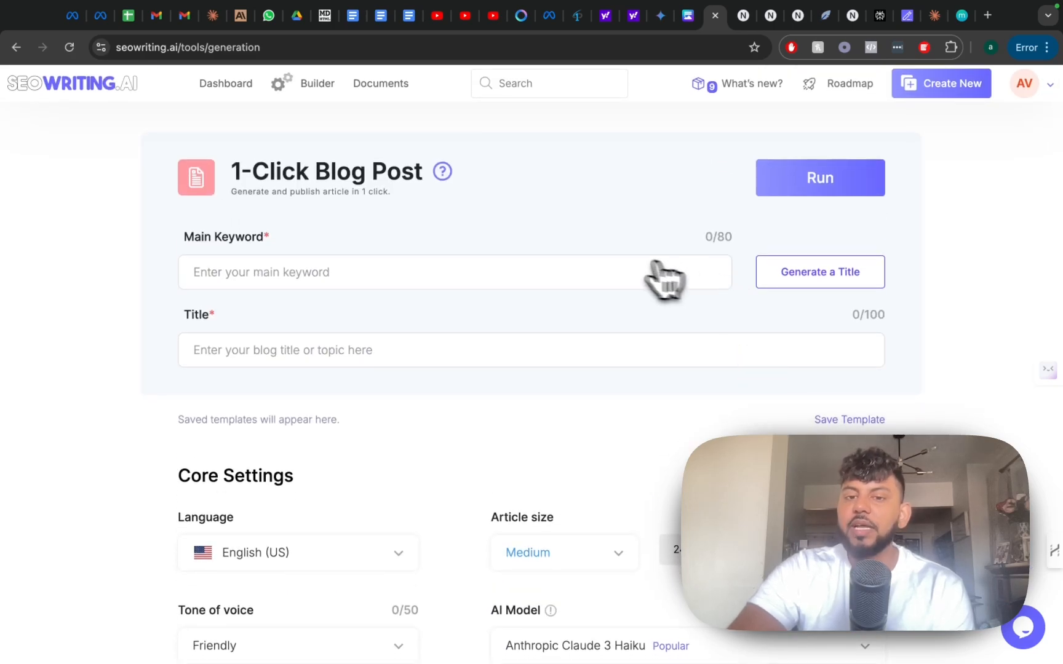
{"action": "mouse_move", "coordinate": [622, 280]}
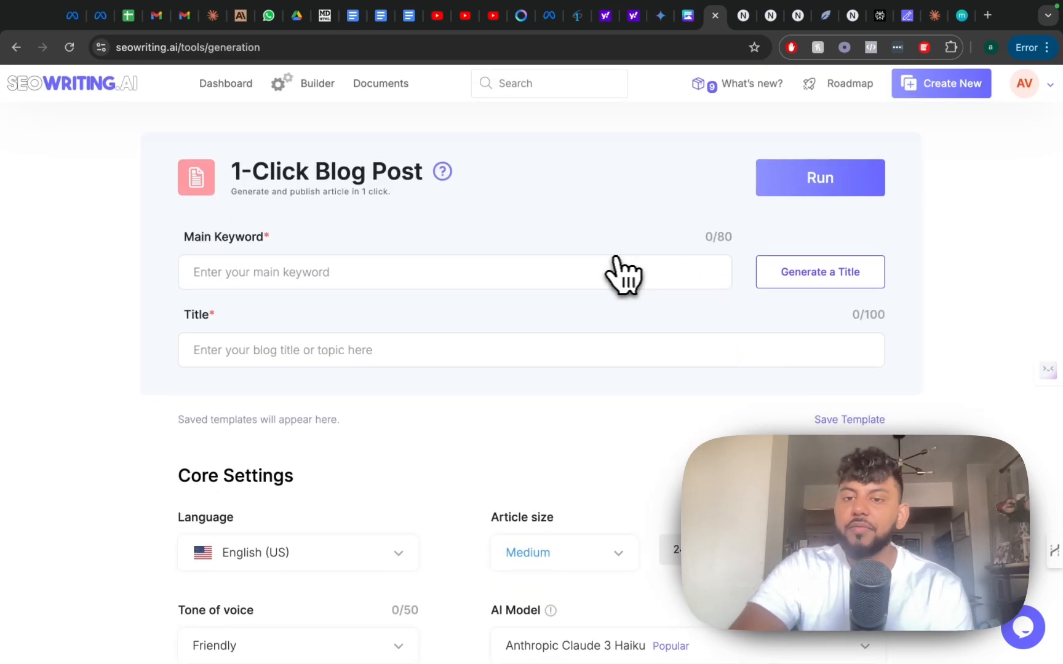
{"action": "mouse_move", "coordinate": [783, 237]}
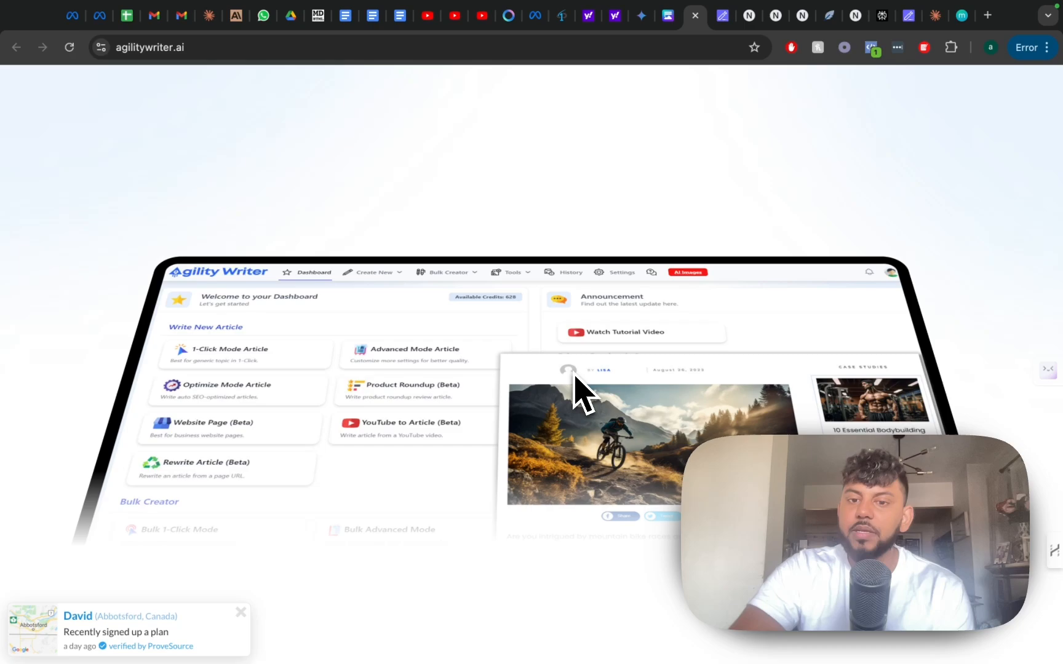
{"action": "scroll", "scroll_direction": "down", "scroll_amount": 3}
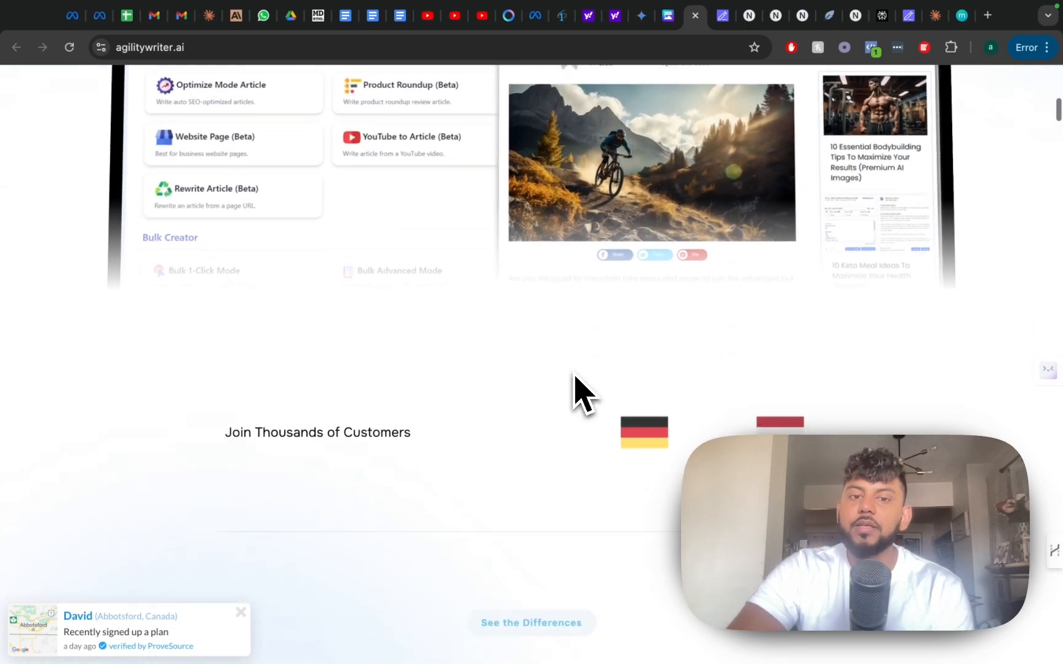
{"action": "scroll", "scroll_direction": "down", "scroll_amount": 3}
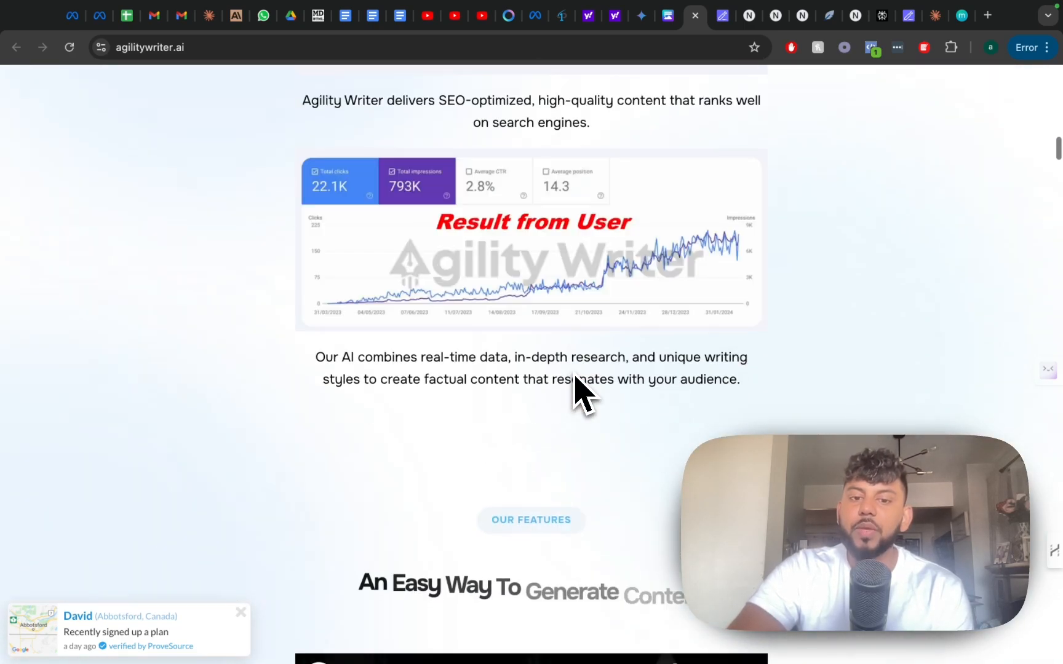
{"action": "scroll", "scroll_direction": "down", "scroll_amount": 3}
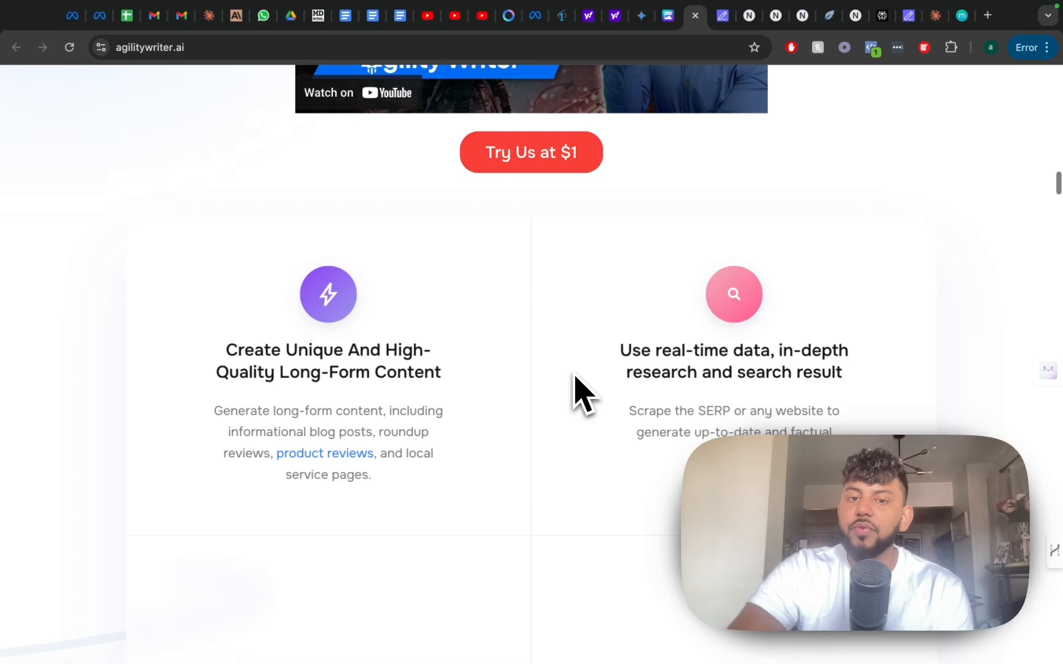
{"action": "scroll", "scroll_direction": "up", "scroll_amount": 3}
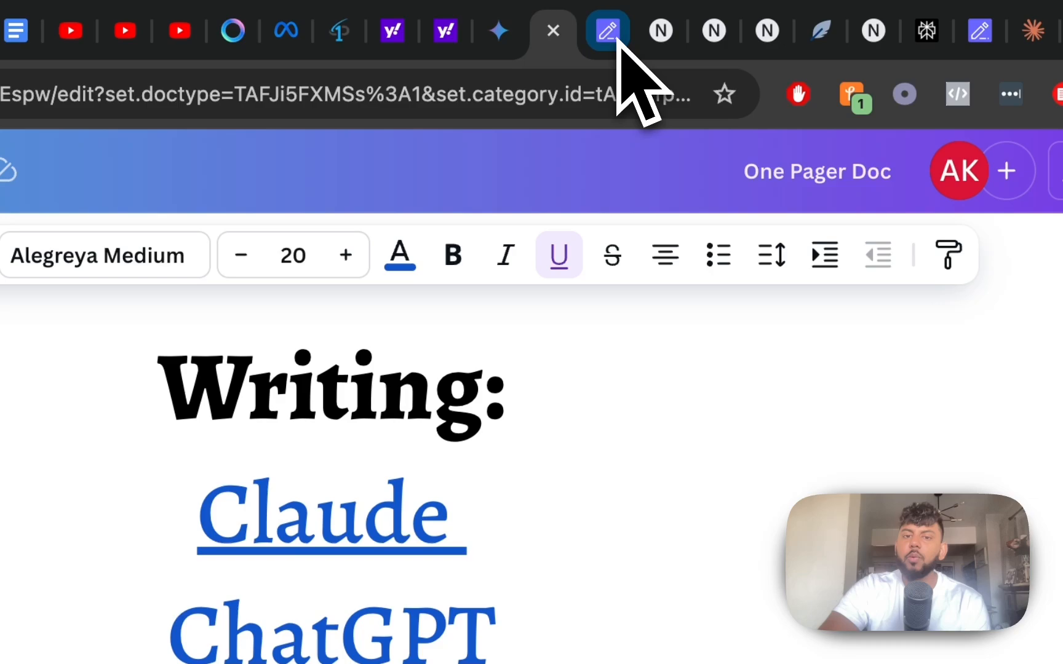
{"action": "scroll", "scroll_direction": "down", "scroll_amount": 3}
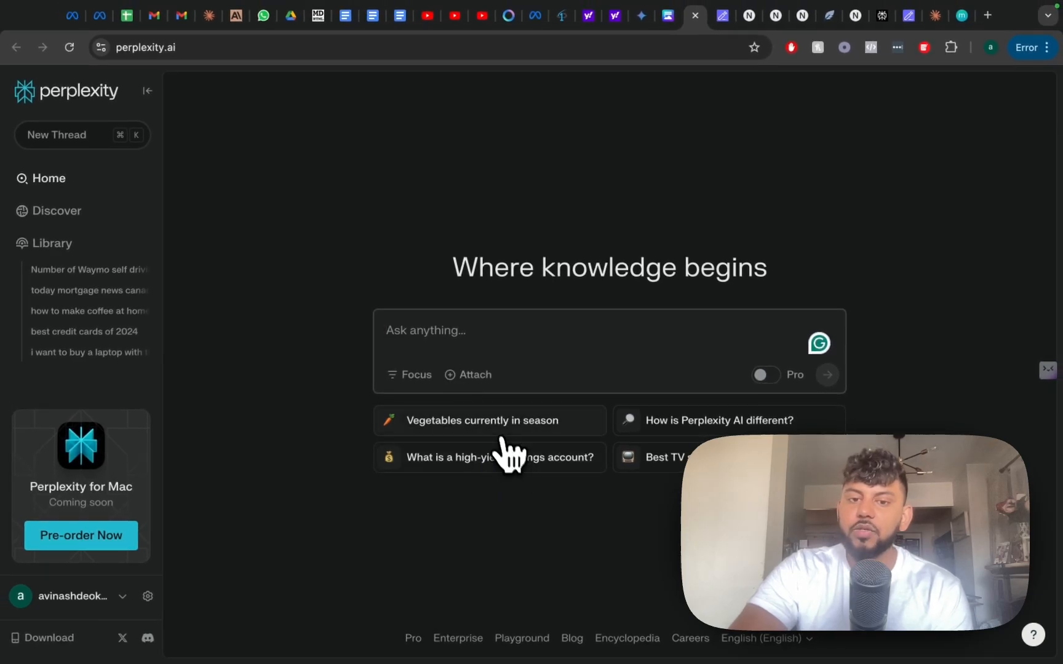
Step: Ask Perplexity which vegetables are in season, then read follow-ups on seasonal recipes and Brussels sprouts
{"action": "left_click", "coordinate": [482, 421]}
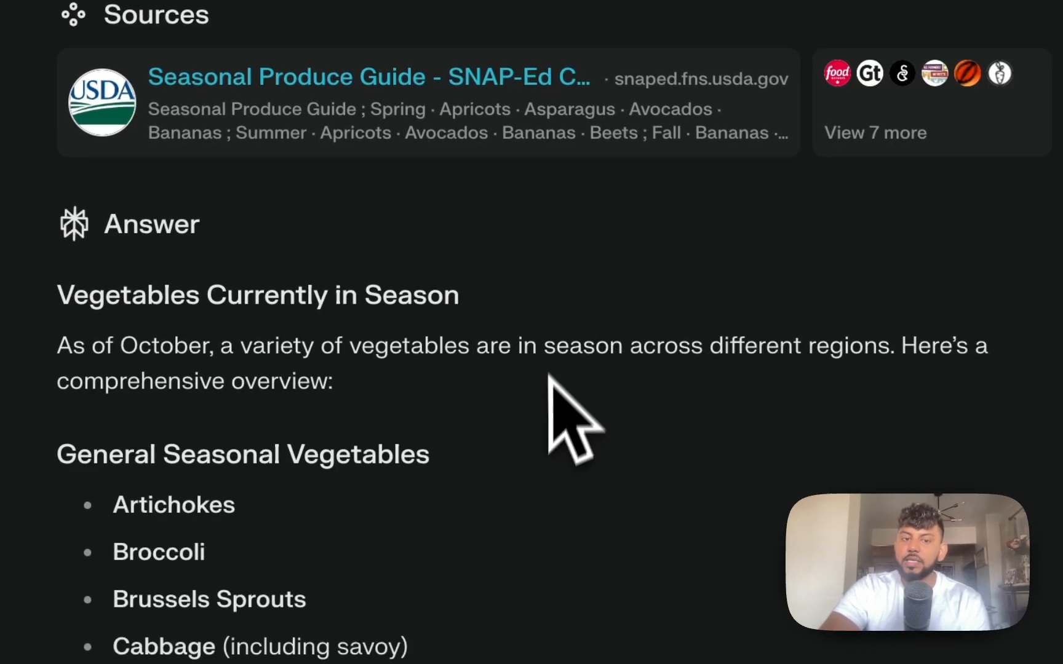
{"action": "scroll", "scroll_direction": "down", "scroll_amount": 3}
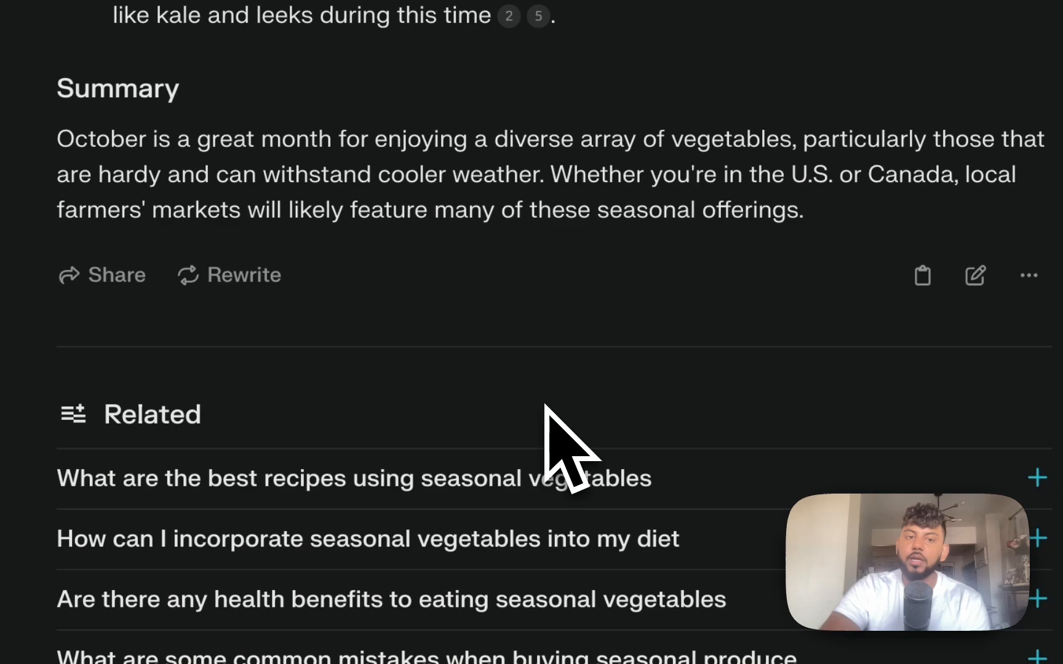
{"action": "left_click", "coordinate": [352, 478]}
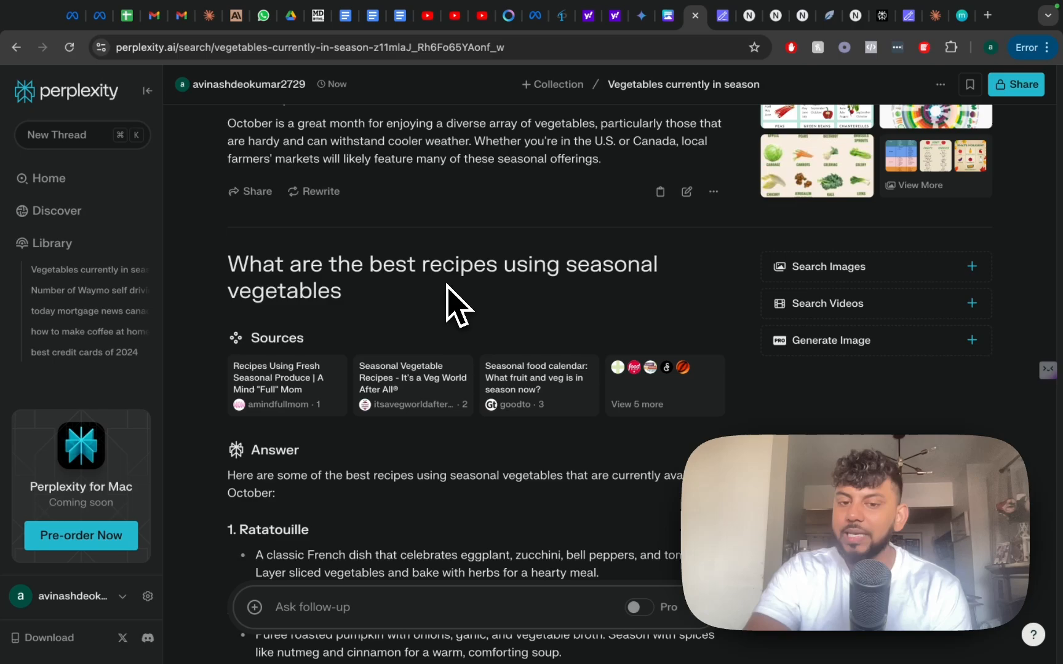
{"action": "scroll", "scroll_direction": "down", "scroll_amount": 3}
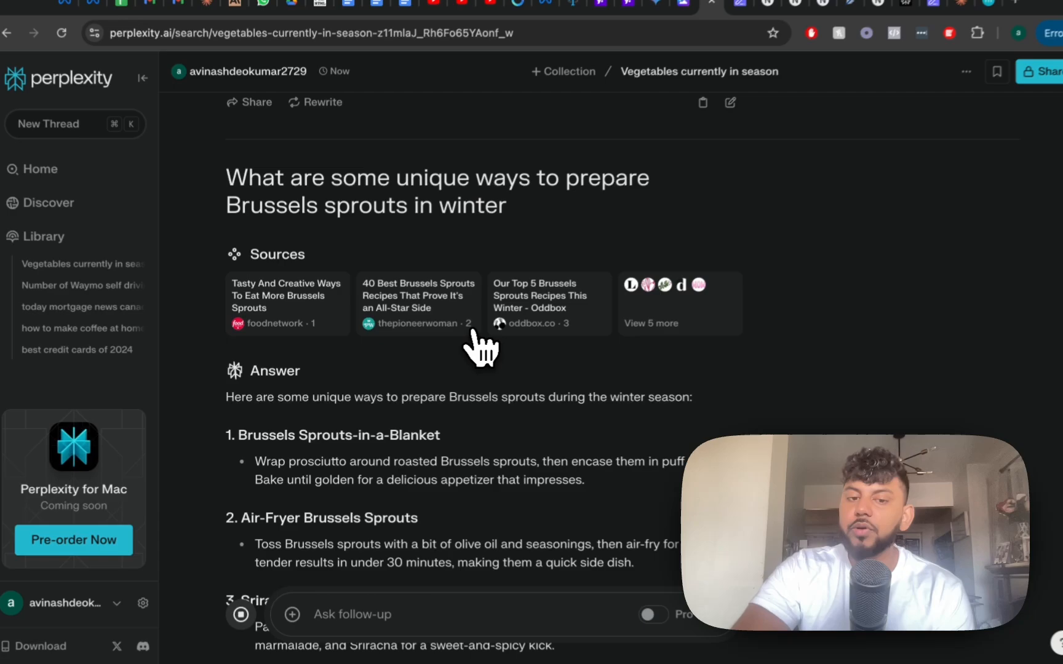
{"action": "scroll", "scroll_direction": "down", "scroll_amount": 3}
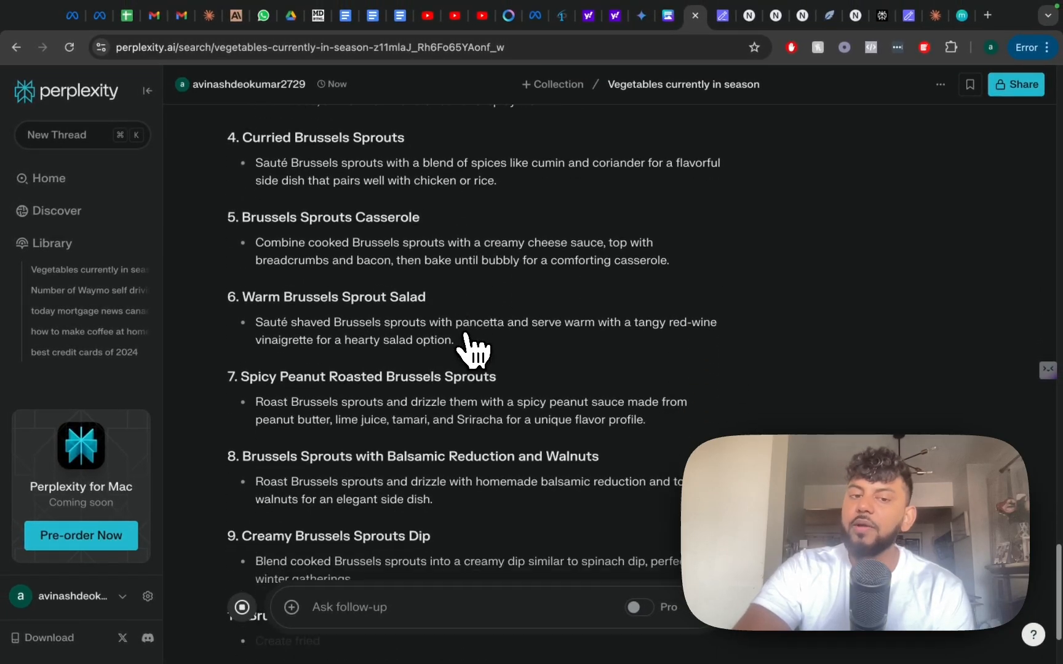
{"action": "scroll", "scroll_direction": "down", "scroll_amount": 3}
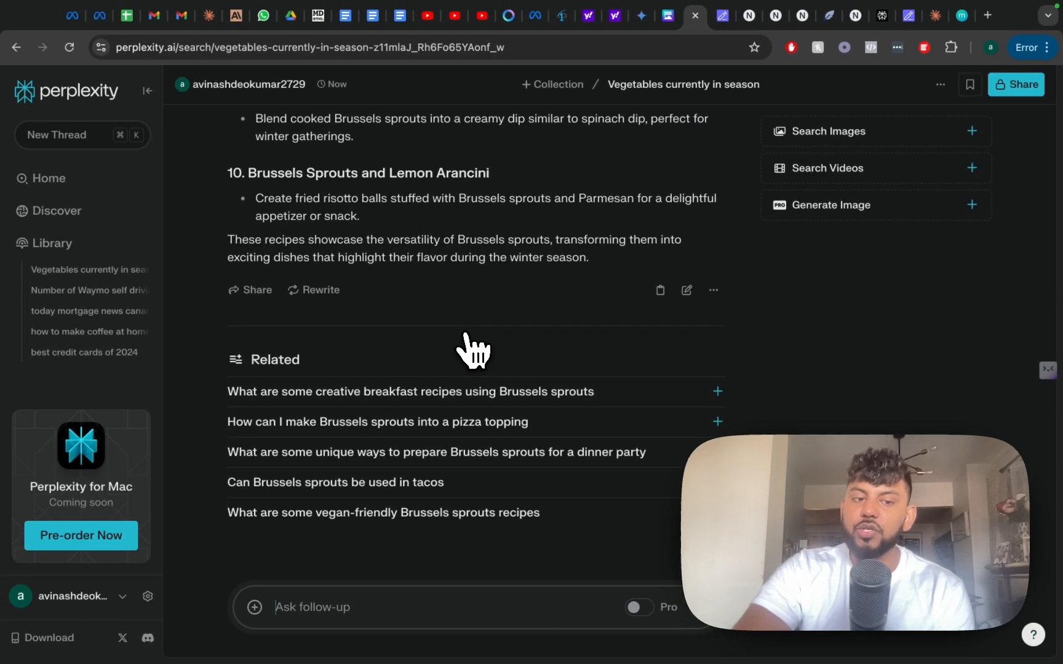
{"action": "scroll", "scroll_direction": "up", "scroll_amount": 3}
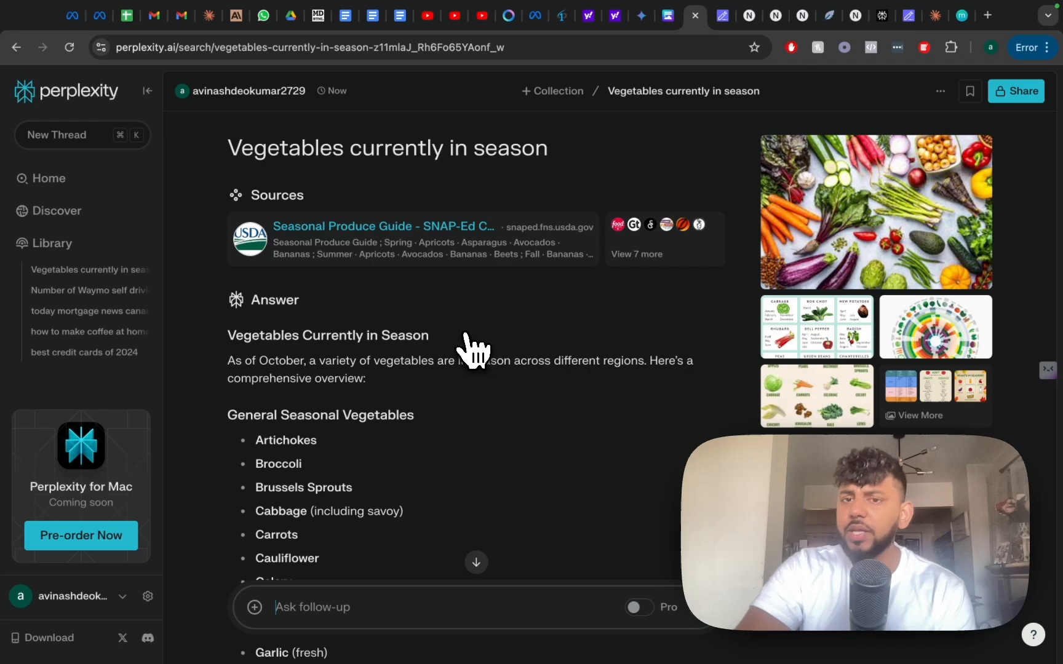
{"action": "scroll", "scroll_direction": "down", "scroll_amount": 3}
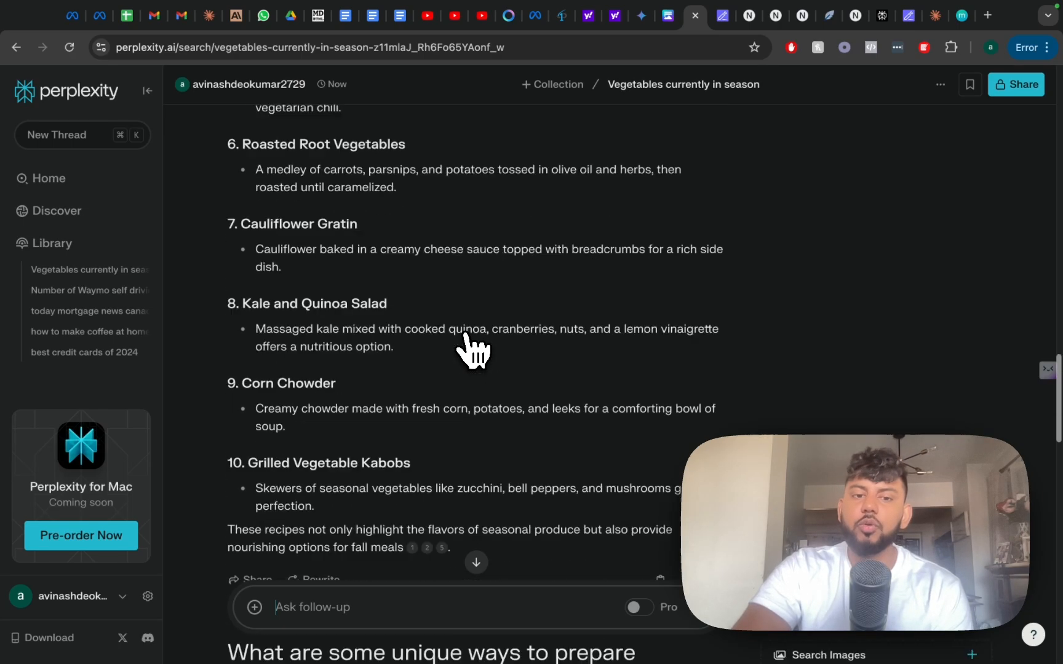
{"action": "scroll", "scroll_direction": "down", "scroll_amount": 3}
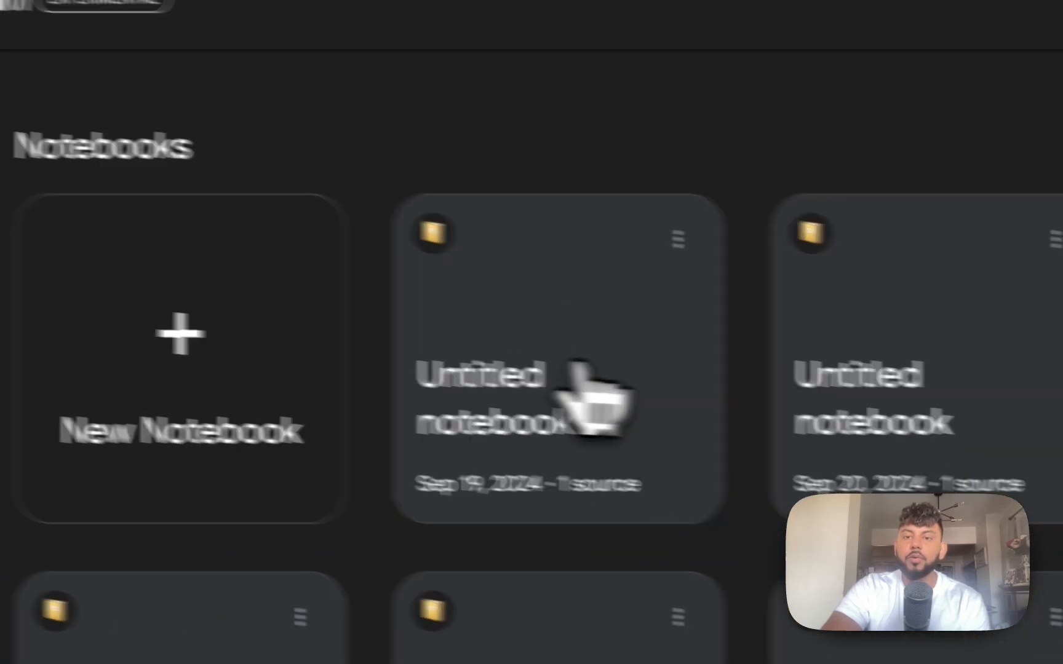
Step: Open the untitled notebook and review answers on social media, sleep quality and blue light
{"action": "left_click", "coordinate": [553, 410]}
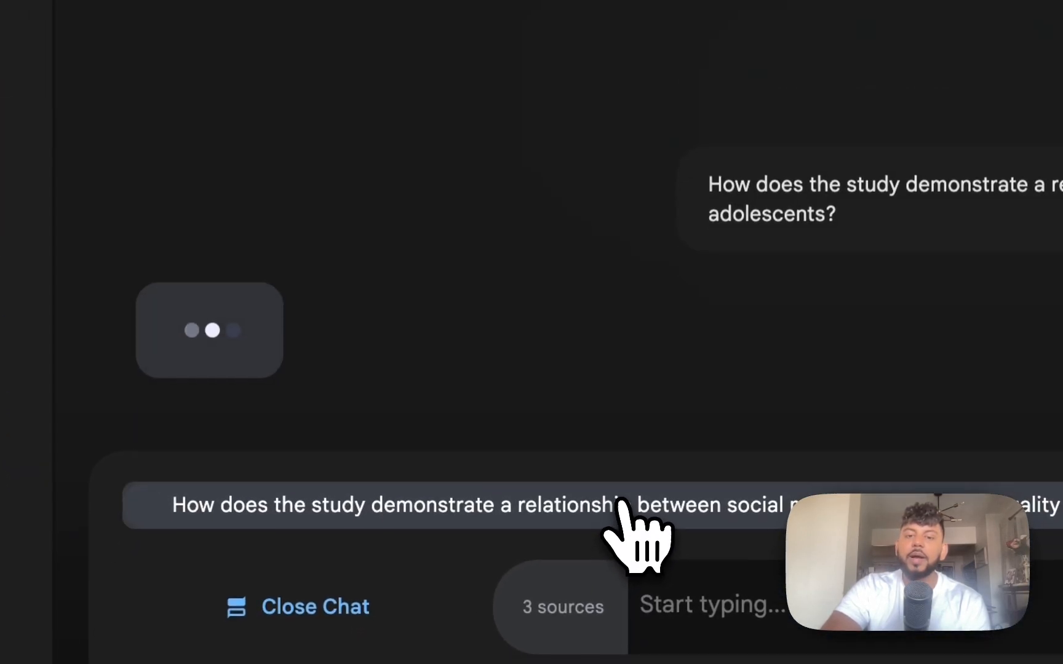
{"action": "left_click", "coordinate": [561, 606]}
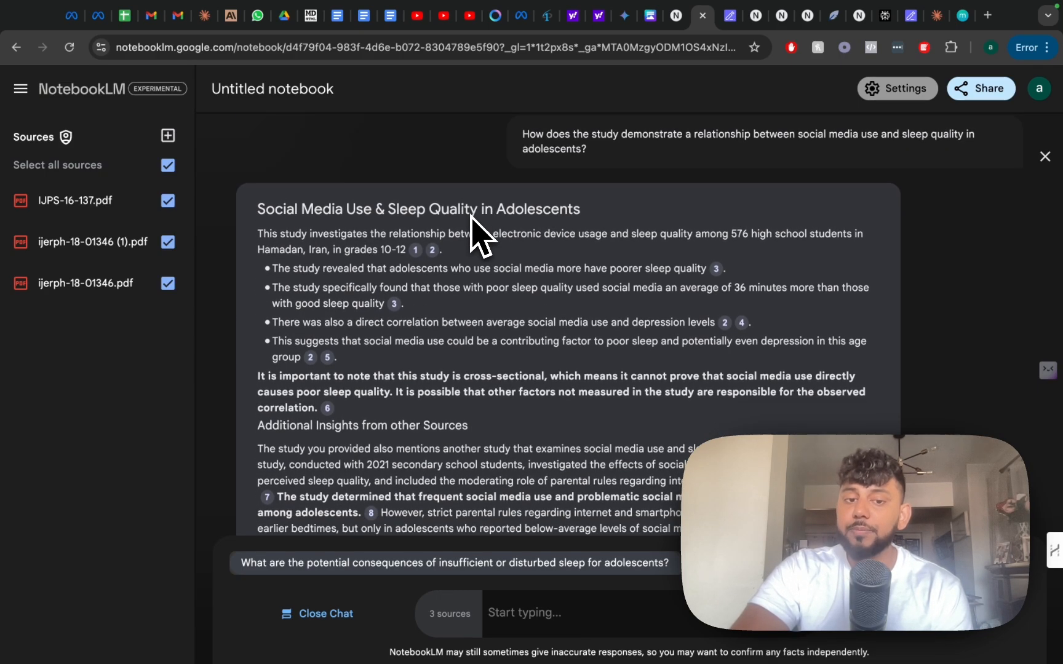
{"action": "scroll", "scroll_direction": "down", "scroll_amount": 3}
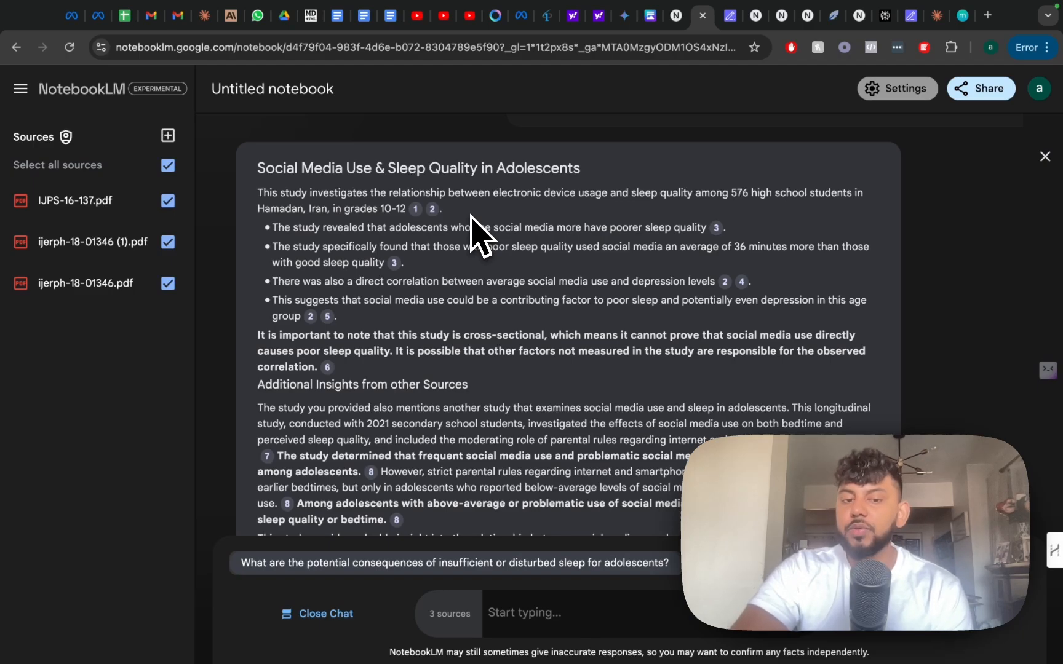
{"action": "scroll", "scroll_direction": "down", "scroll_amount": 3}
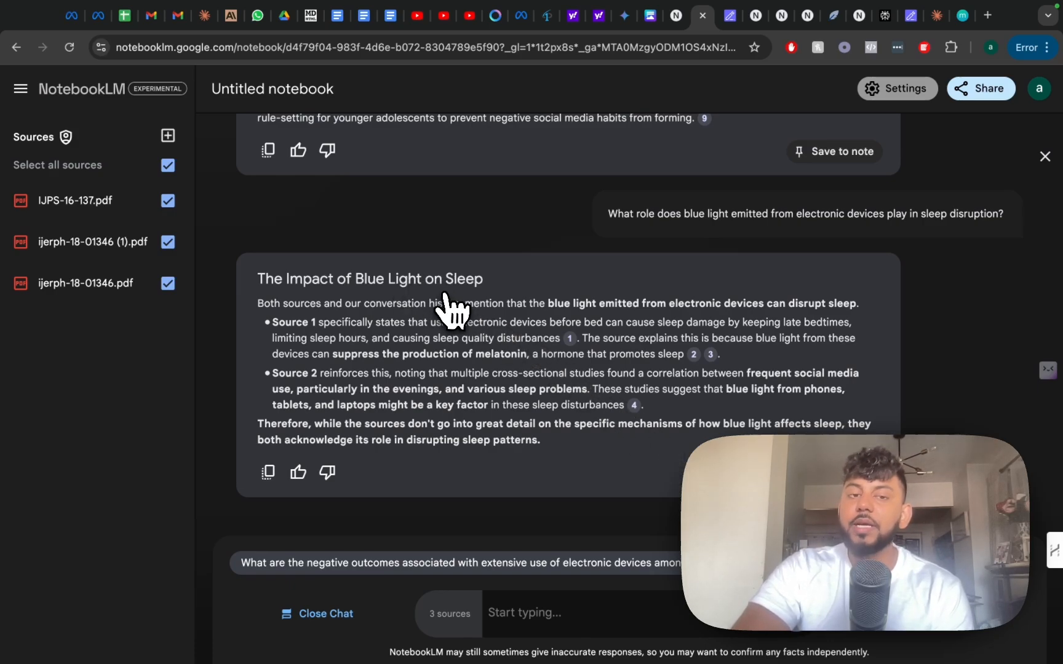
{"action": "mouse_move", "coordinate": [861, 212]}
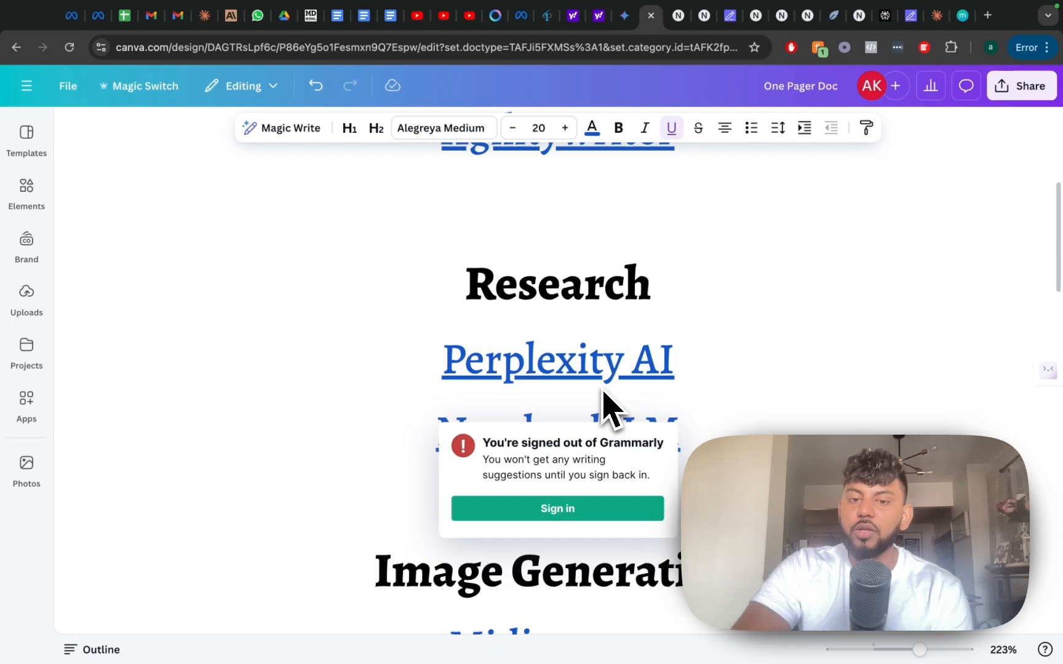
Step: Scroll the Canva One Pager Doc to the Research heading listing Perplexity AI
{"action": "scroll", "scroll_direction": "down", "scroll_amount": 3}
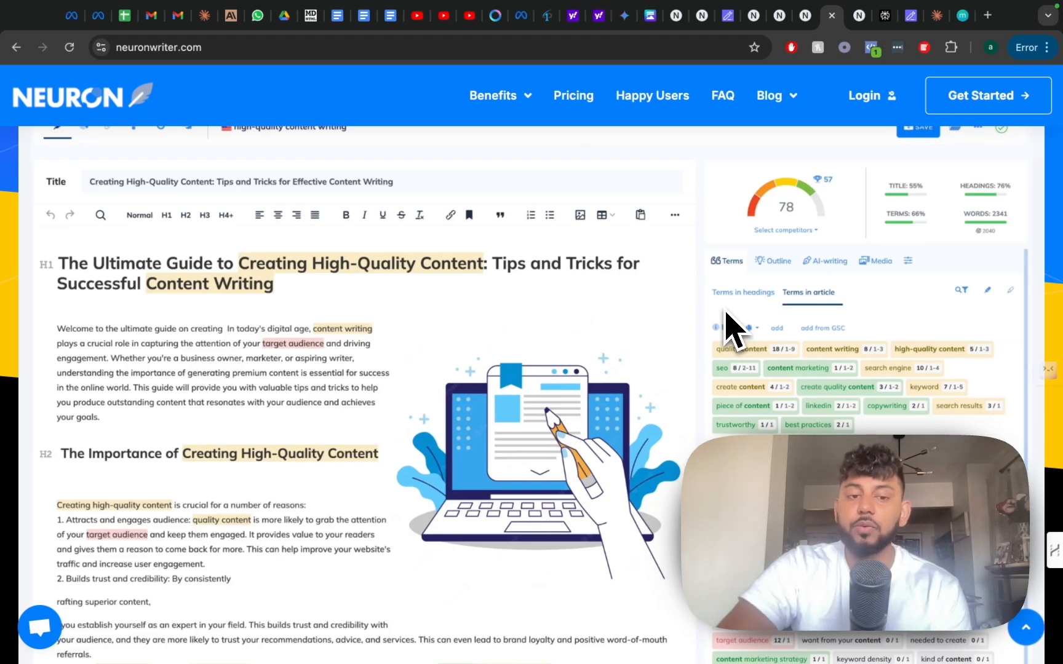
{"action": "mouse_move", "coordinate": [360, 308]}
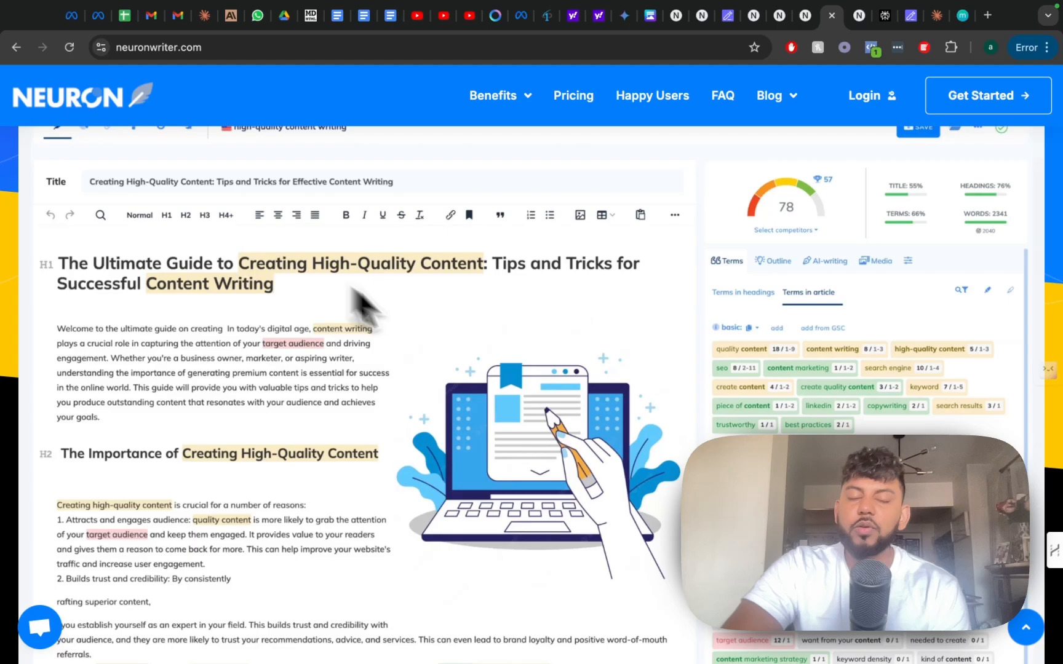
{"action": "mouse_move", "coordinate": [387, 321]}
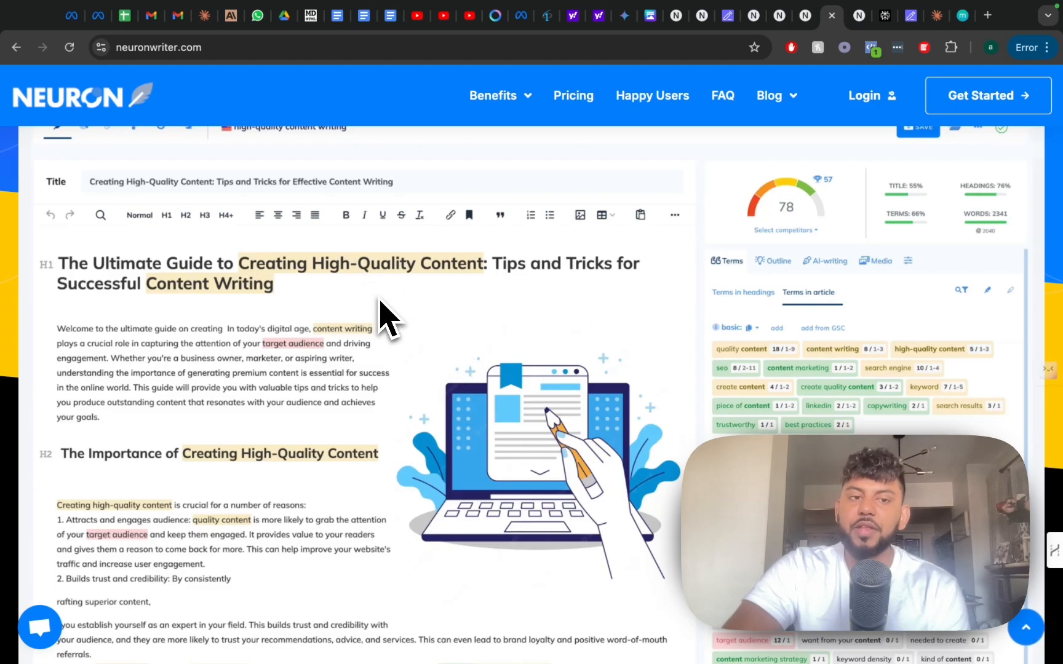
Step: Scroll NeuronWriter's score-78 editor demo down to the Terms in article panel
{"action": "scroll", "scroll_direction": "down", "scroll_amount": 3}
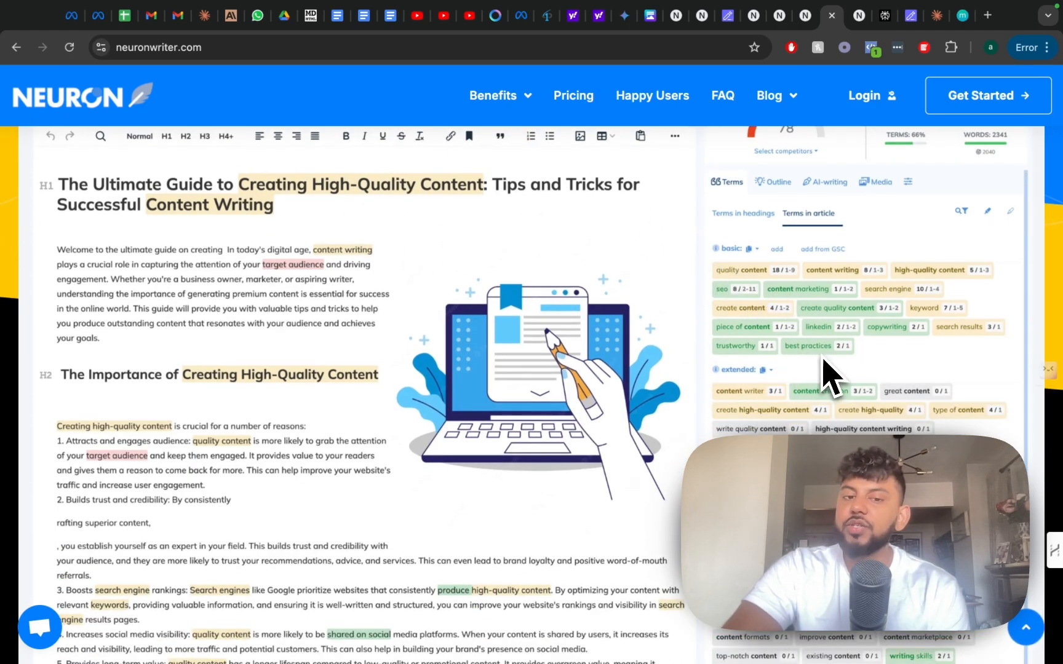
{"action": "scroll", "scroll_direction": "down", "scroll_amount": 3}
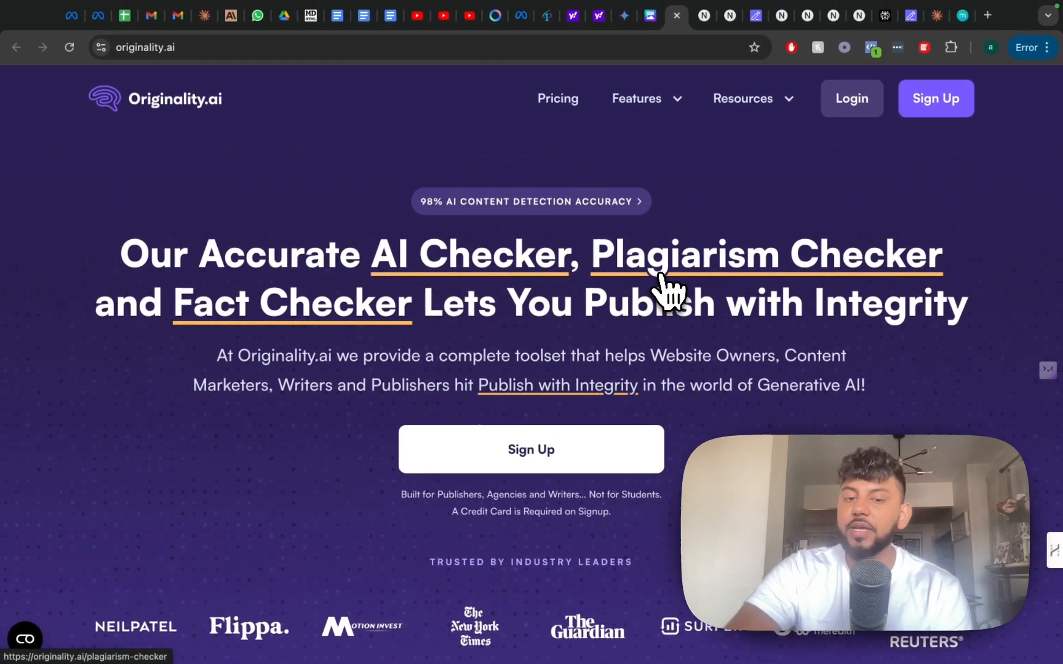
Step: Scroll Originality.ai's homepage past the Sign Up button to the industry-leader logos
{"action": "scroll", "scroll_direction": "down", "scroll_amount": 3}
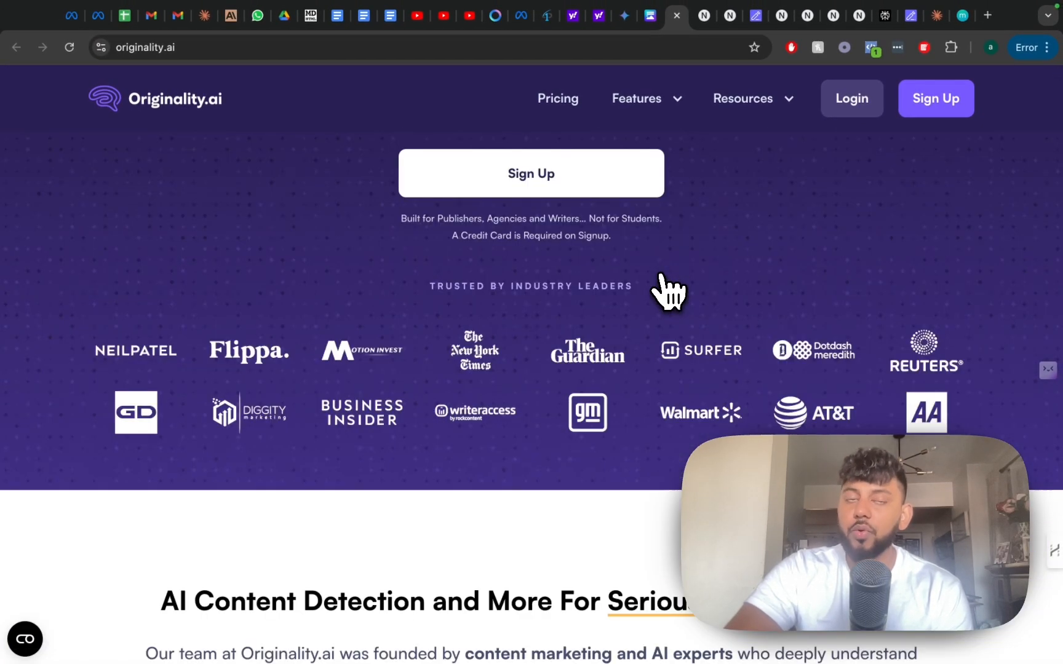
{"action": "scroll", "scroll_direction": "down", "scroll_amount": 3}
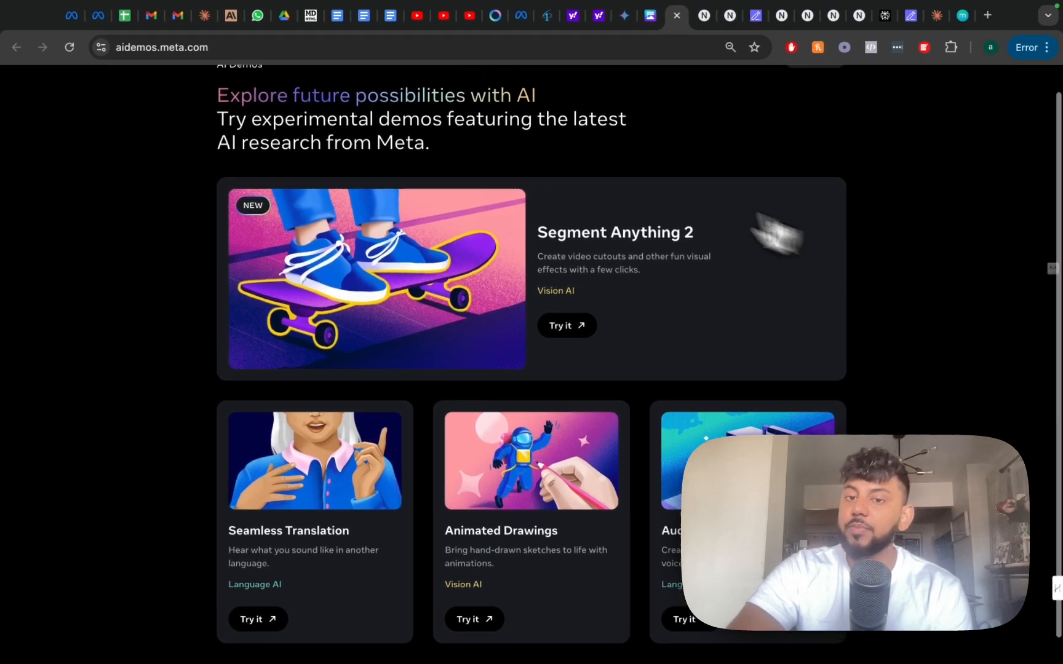
{"action": "mouse_move", "coordinate": [661, 300]}
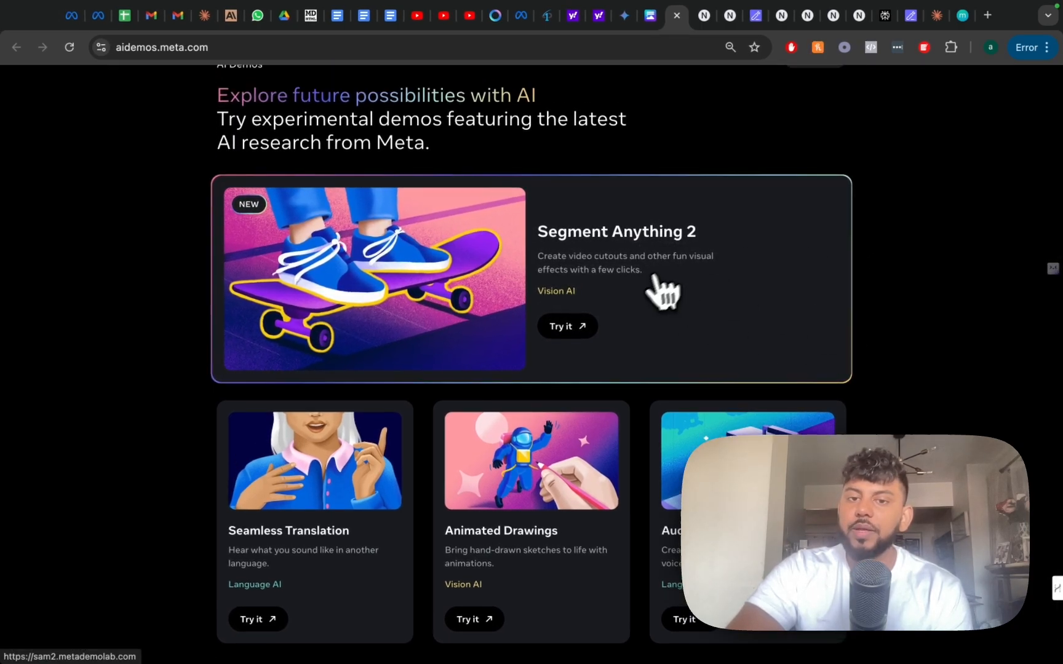
{"action": "mouse_move", "coordinate": [582, 291]}
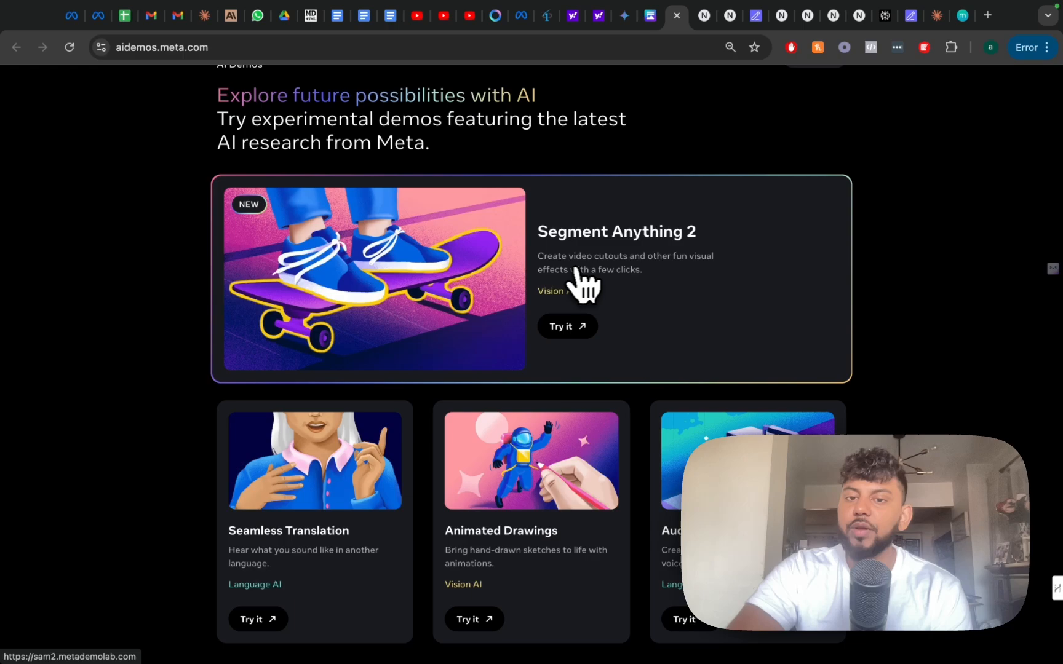
{"action": "mouse_move", "coordinate": [620, 297]}
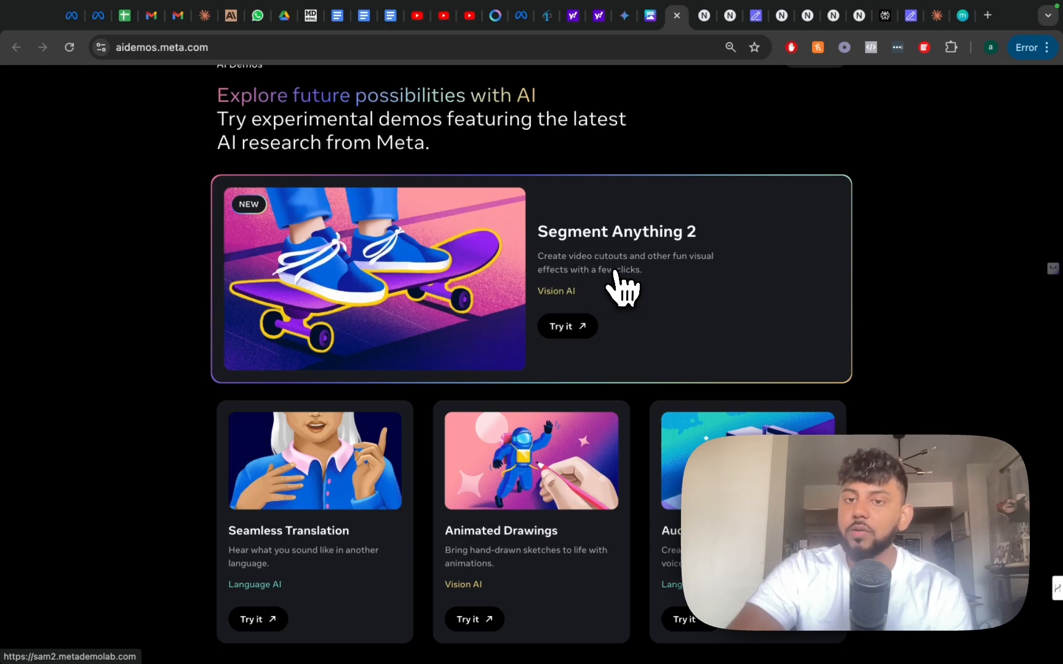
{"action": "mouse_move", "coordinate": [599, 314]}
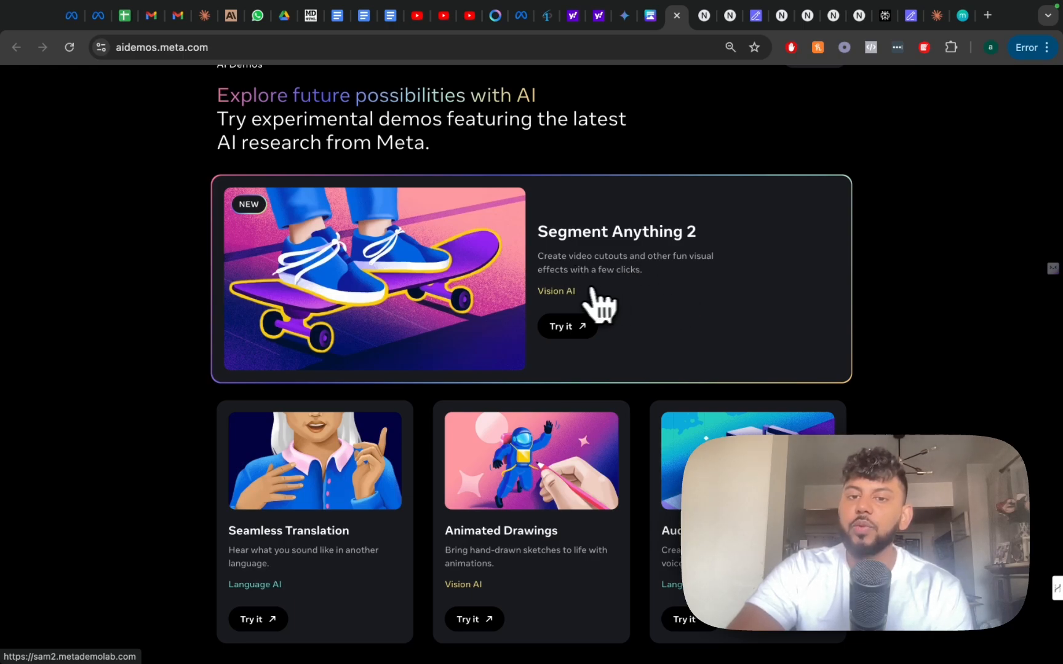
Step: Scroll through the Segment Anything 2, Seamless Translation and Animated Drawings demo cards
{"action": "scroll", "scroll_direction": "down", "scroll_amount": 3}
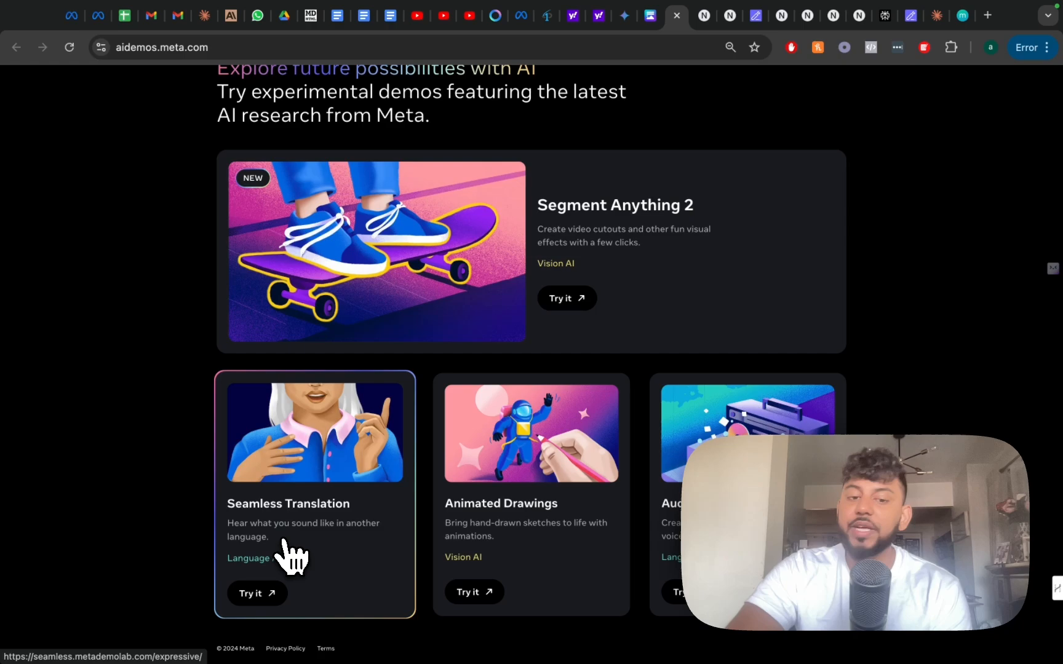
{"action": "mouse_move", "coordinate": [454, 565]}
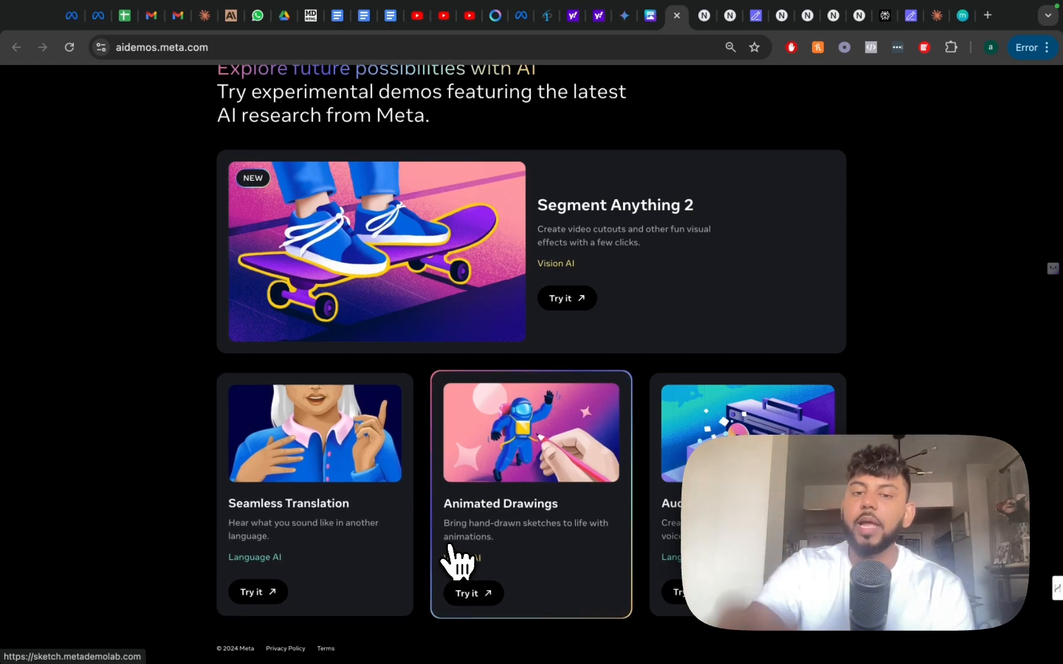
{"action": "mouse_move", "coordinate": [578, 527]}
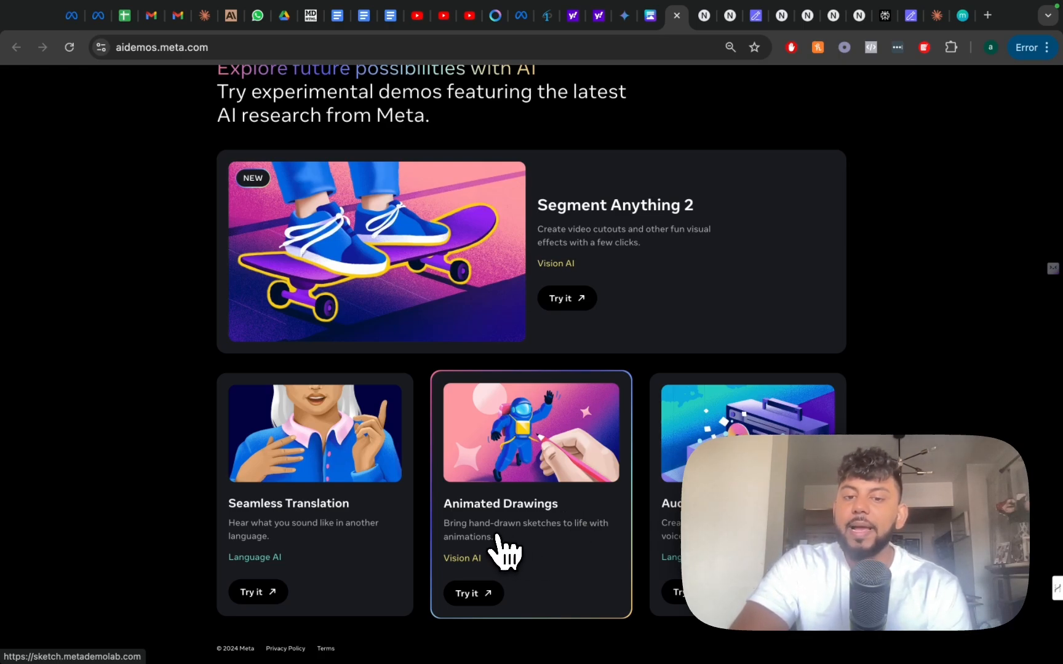
{"action": "mouse_move", "coordinate": [525, 571]}
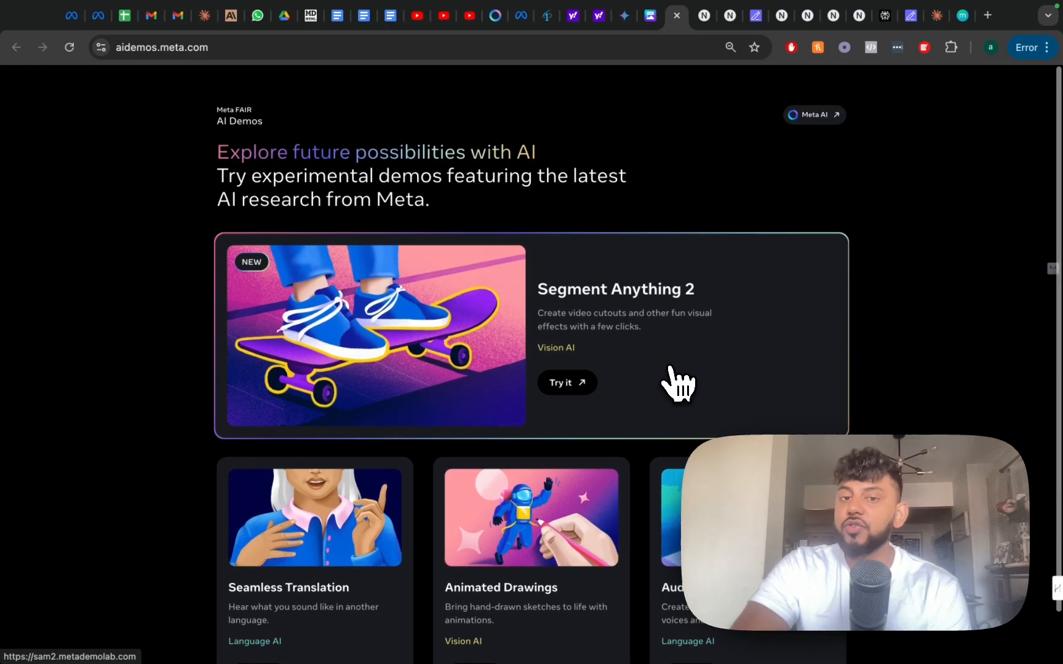
{"action": "scroll", "scroll_direction": "down", "scroll_amount": 3}
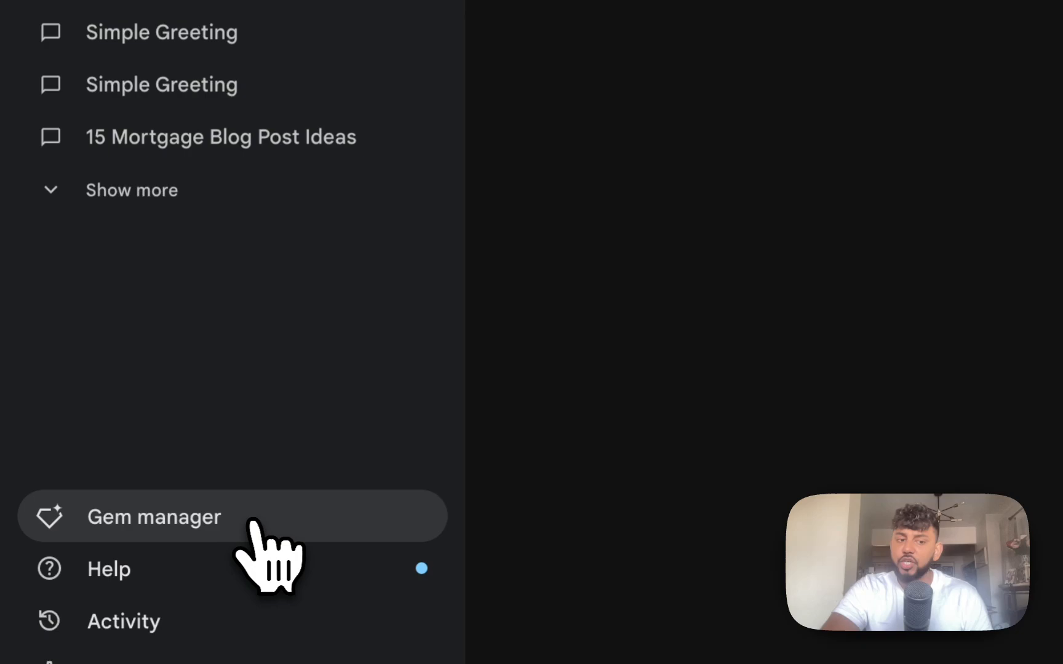
Step: Open Gemini's Gem manager listing Brainstormer, Career guide, Coding partner and Learning coach
{"action": "left_click", "coordinate": [154, 517]}
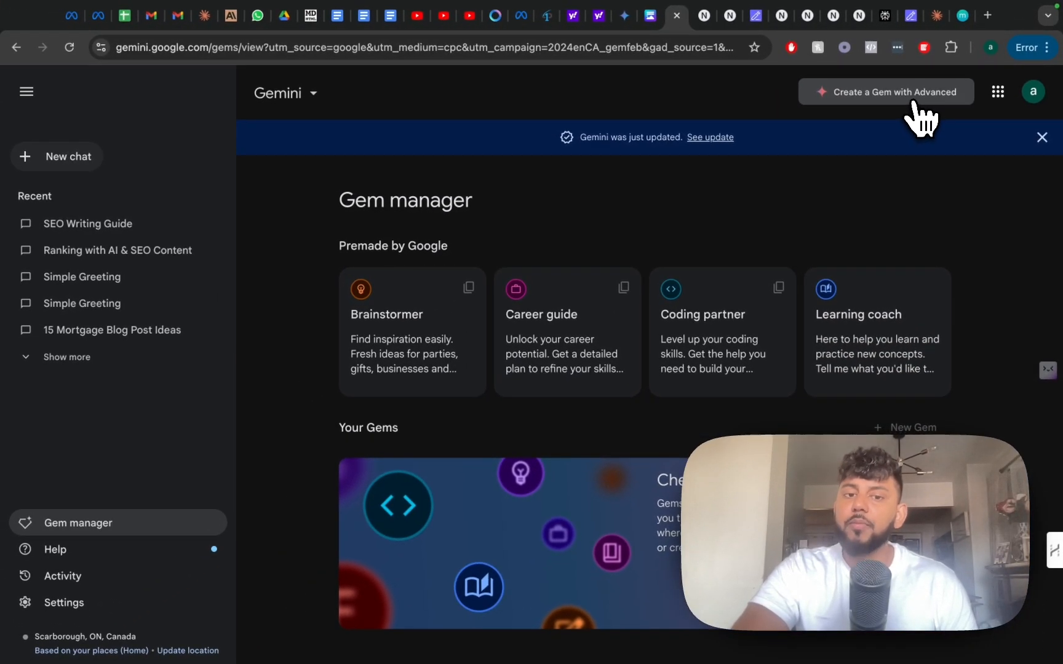
{"action": "mouse_move", "coordinate": [458, 321]}
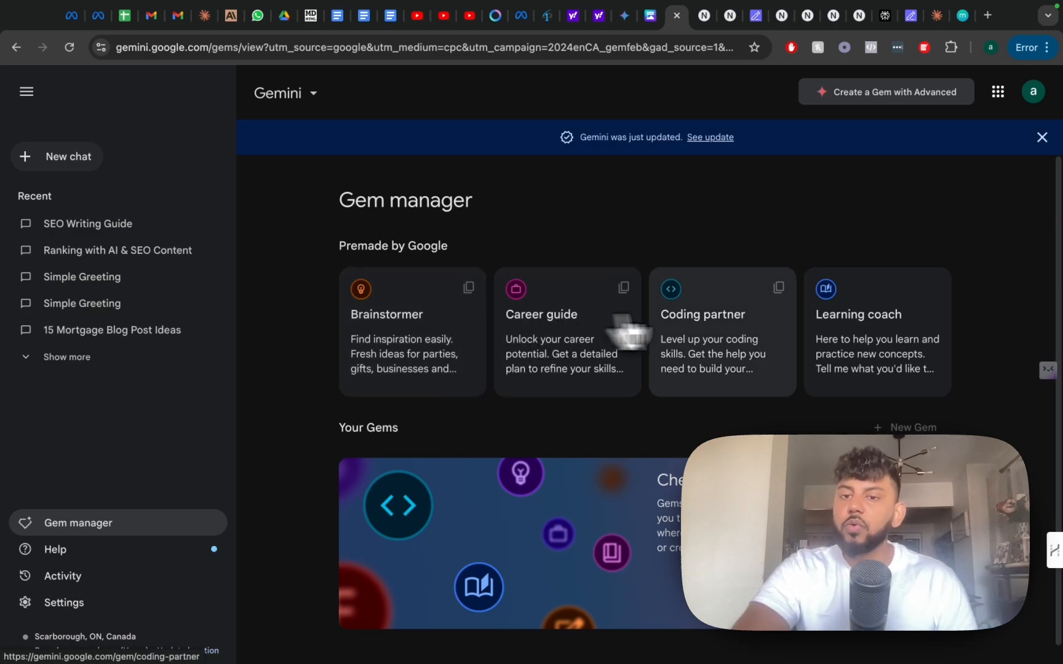
{"action": "mouse_move", "coordinate": [757, 333]}
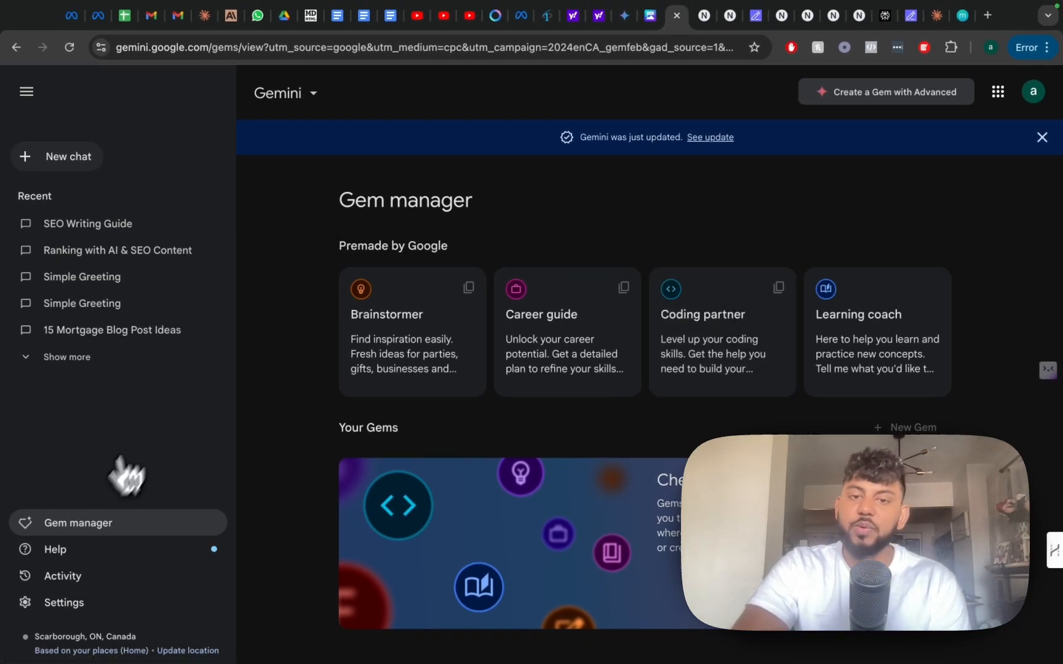
{"action": "mouse_move", "coordinate": [145, 212]}
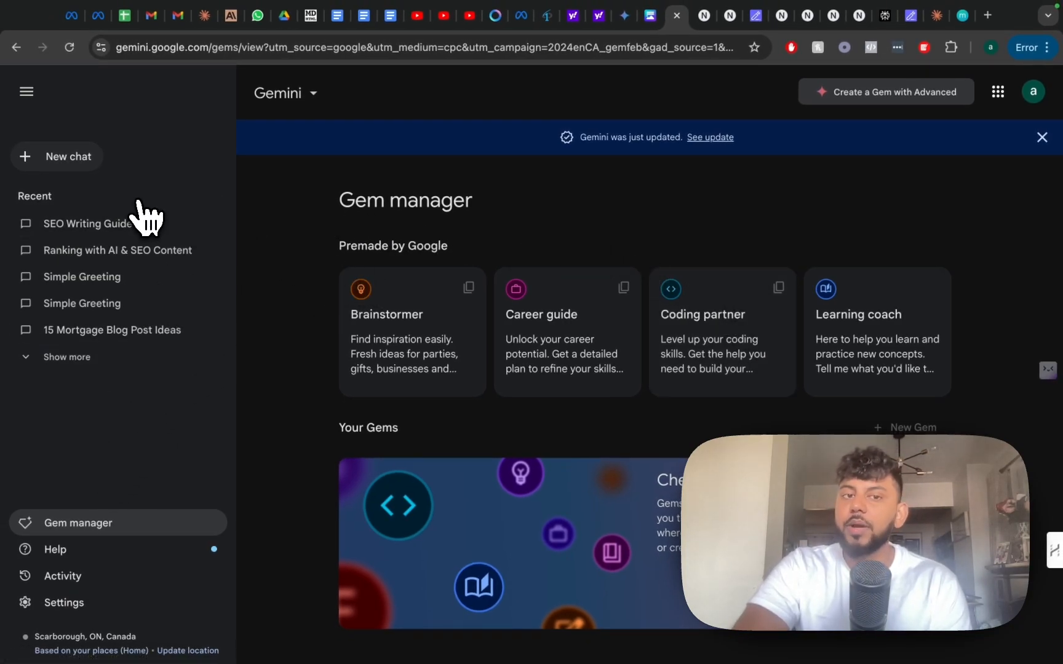
{"action": "mouse_move", "coordinate": [644, 132]}
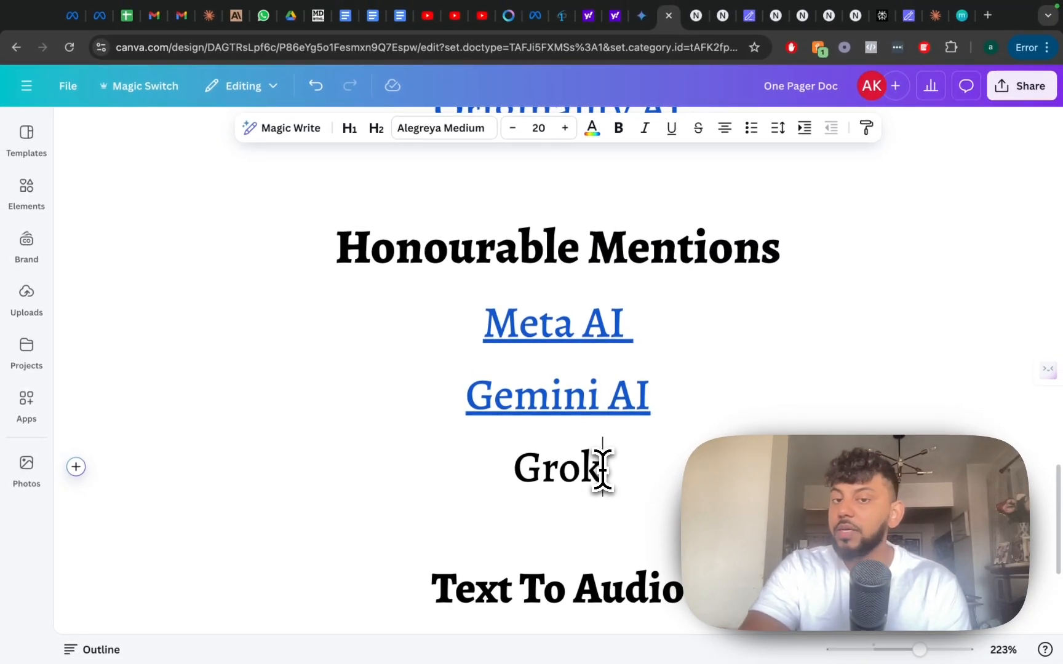
Step: Select 'Grok' in the Honourable Mentions list of Meta AI, Gemini AI and Grok
{"action": "double_click", "coordinate": [558, 469]}
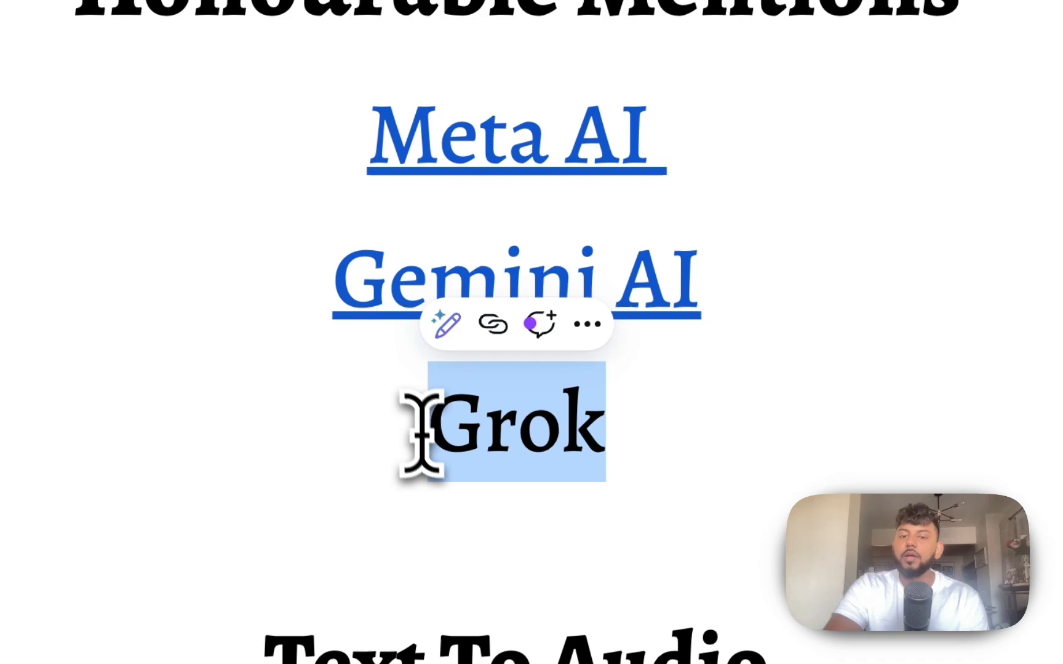
{"action": "scroll", "scroll_direction": "down", "scroll_amount": 3}
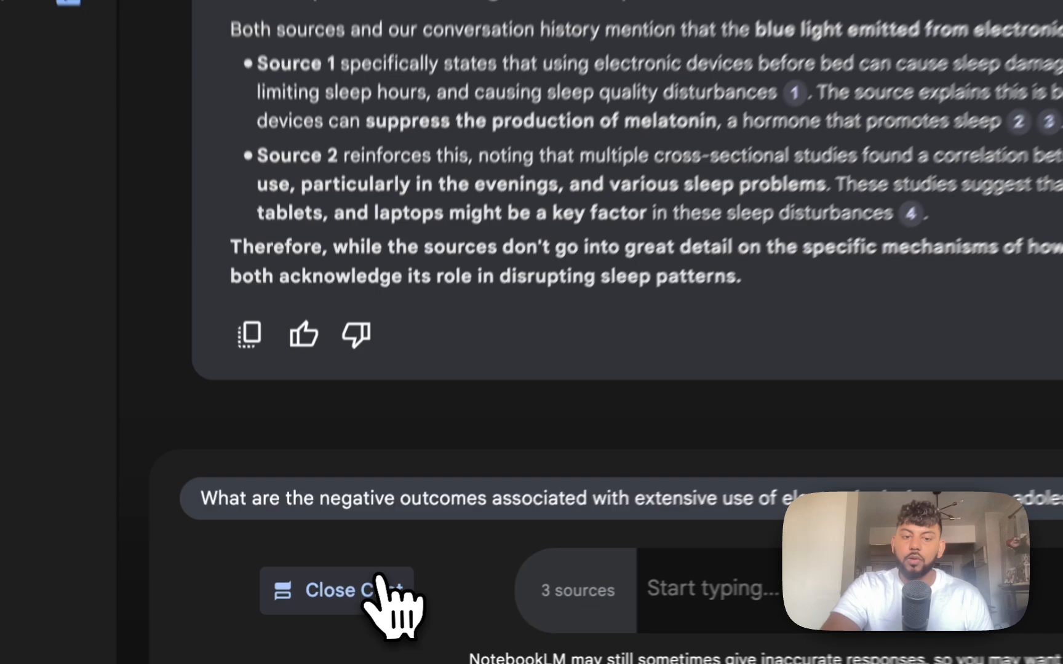
Step: Close the NotebookLM chat, then show the settings menu with FAQ, Discord and light mode
{"action": "left_click", "coordinate": [343, 591]}
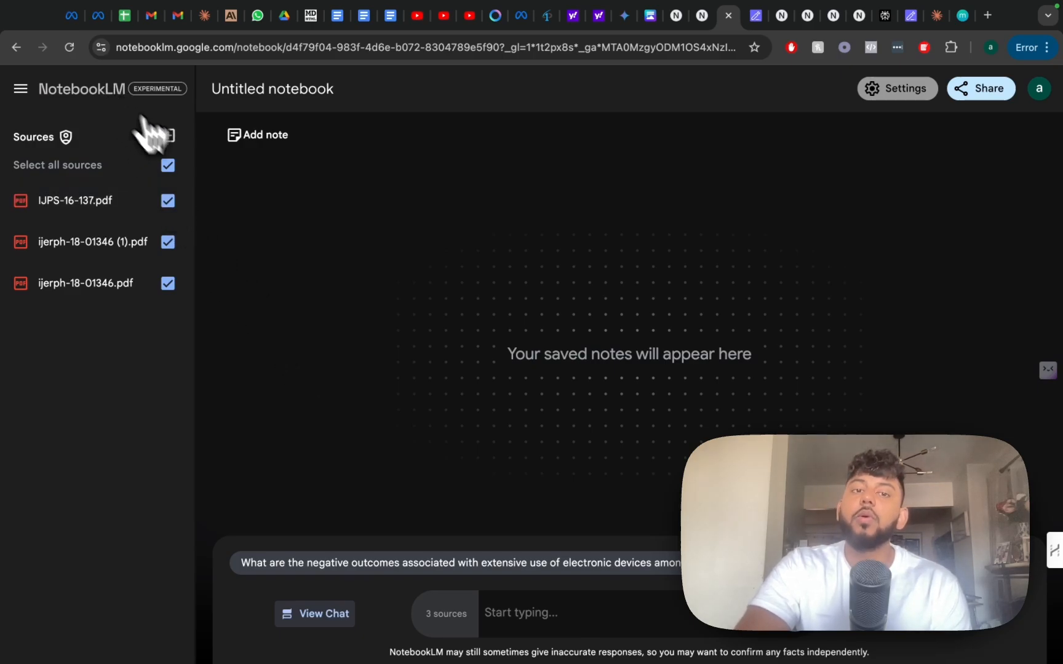
{"action": "left_click", "coordinate": [896, 89]}
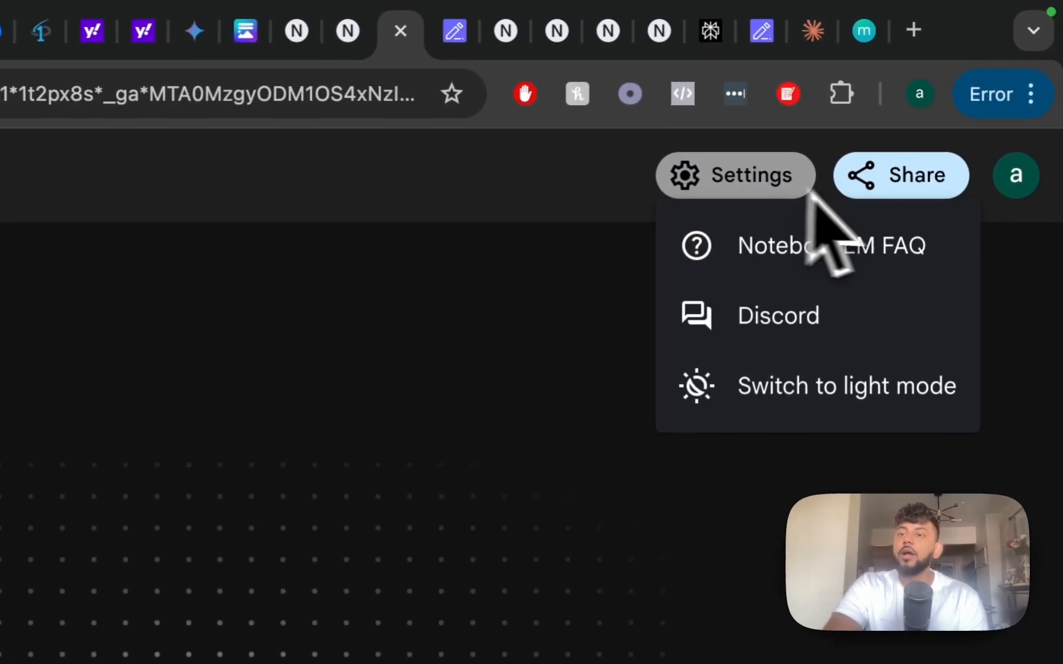